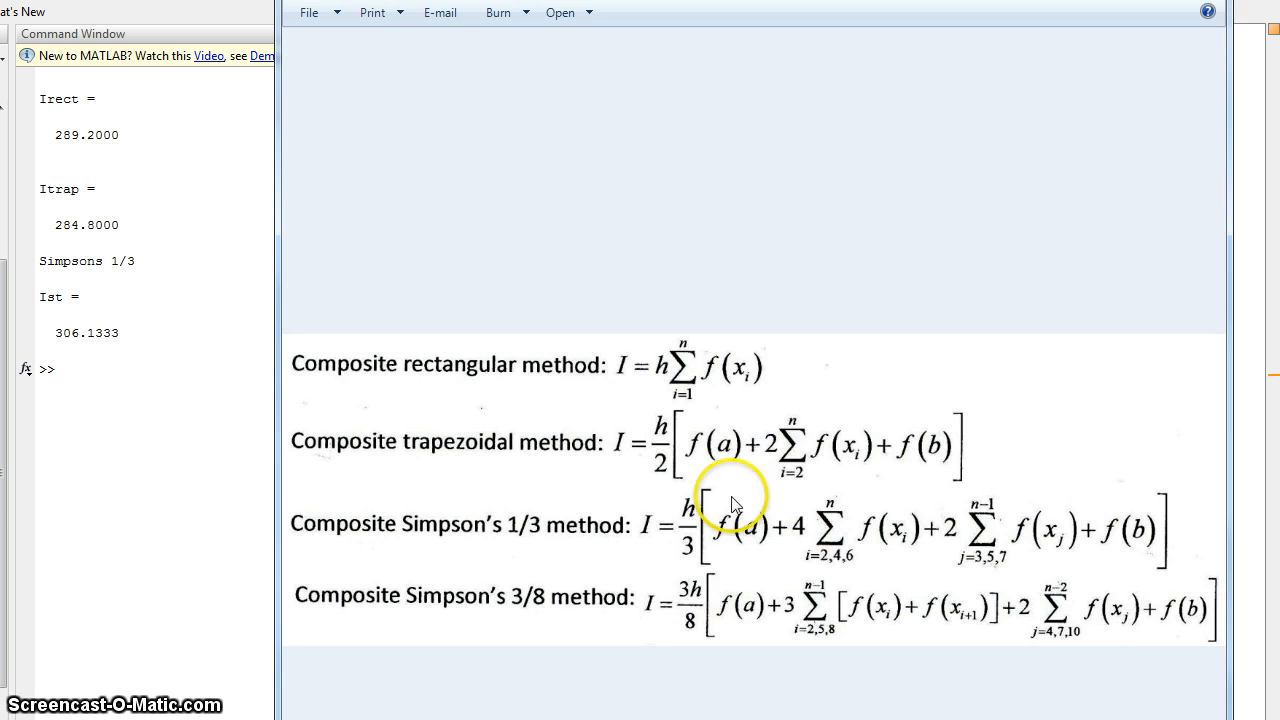
pyautogui.moveTo(815, 480)
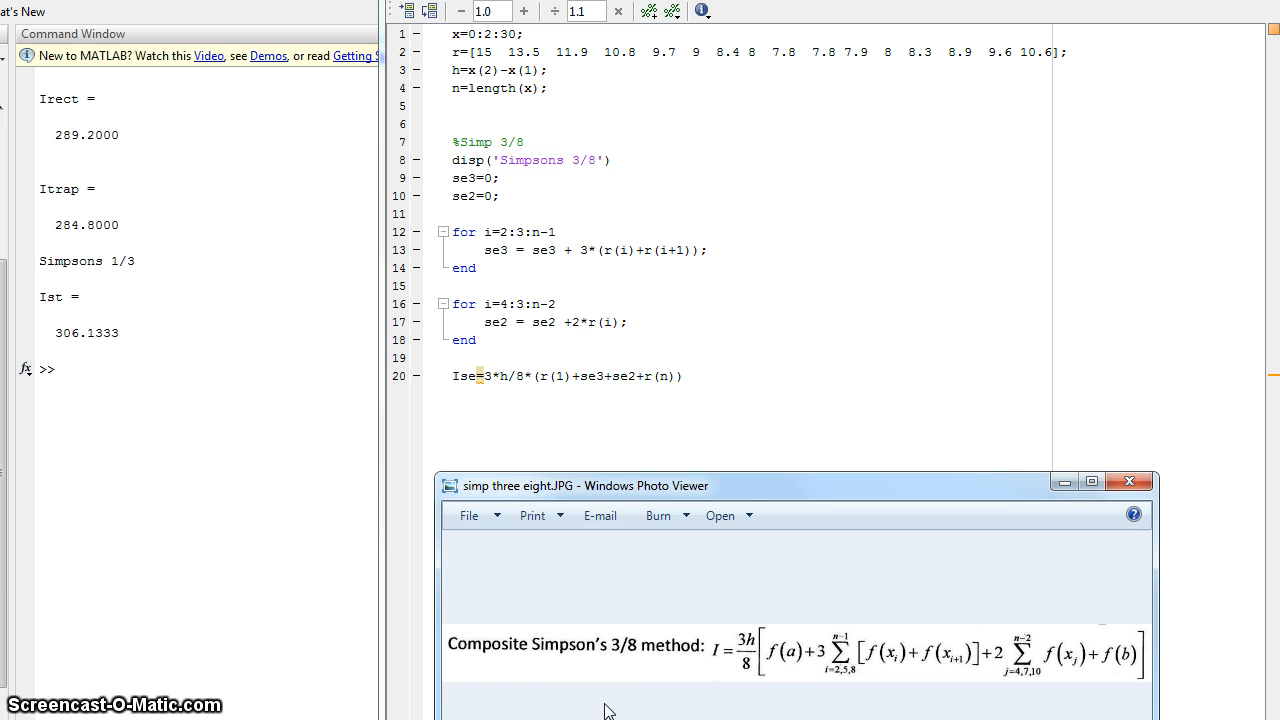
pyautogui.click(457, 52)
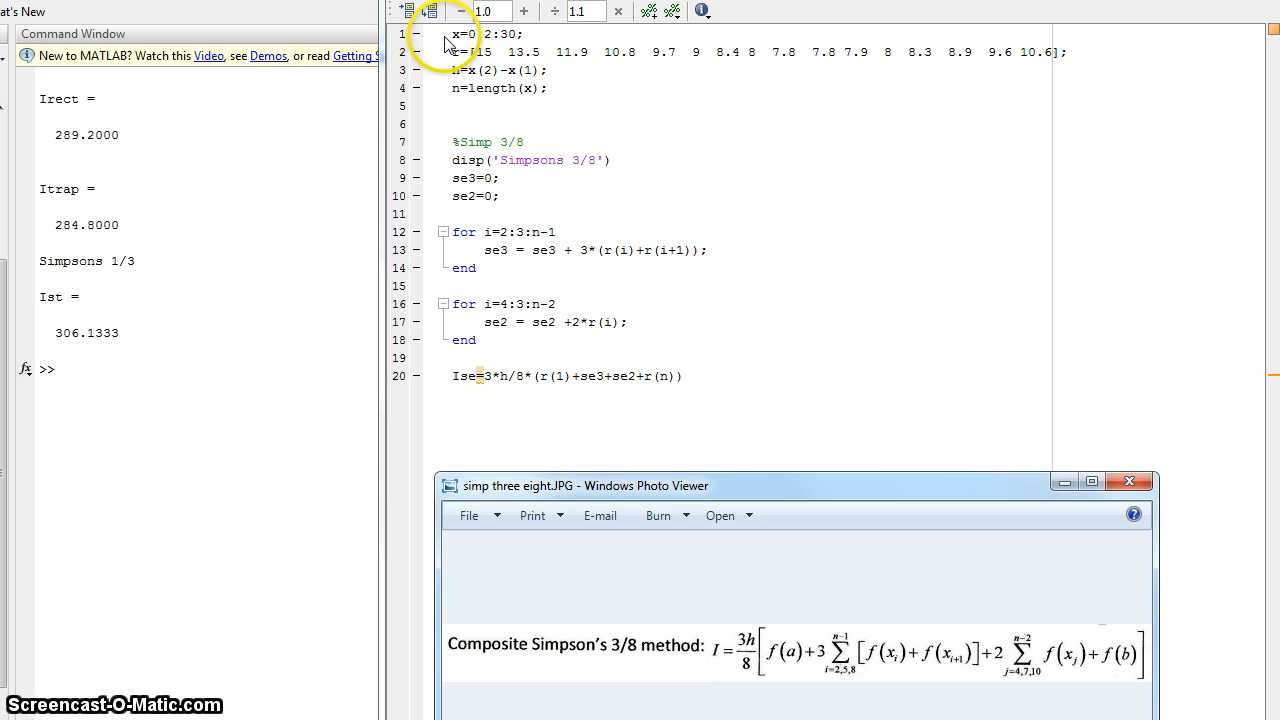
pyautogui.moveTo(450, 60)
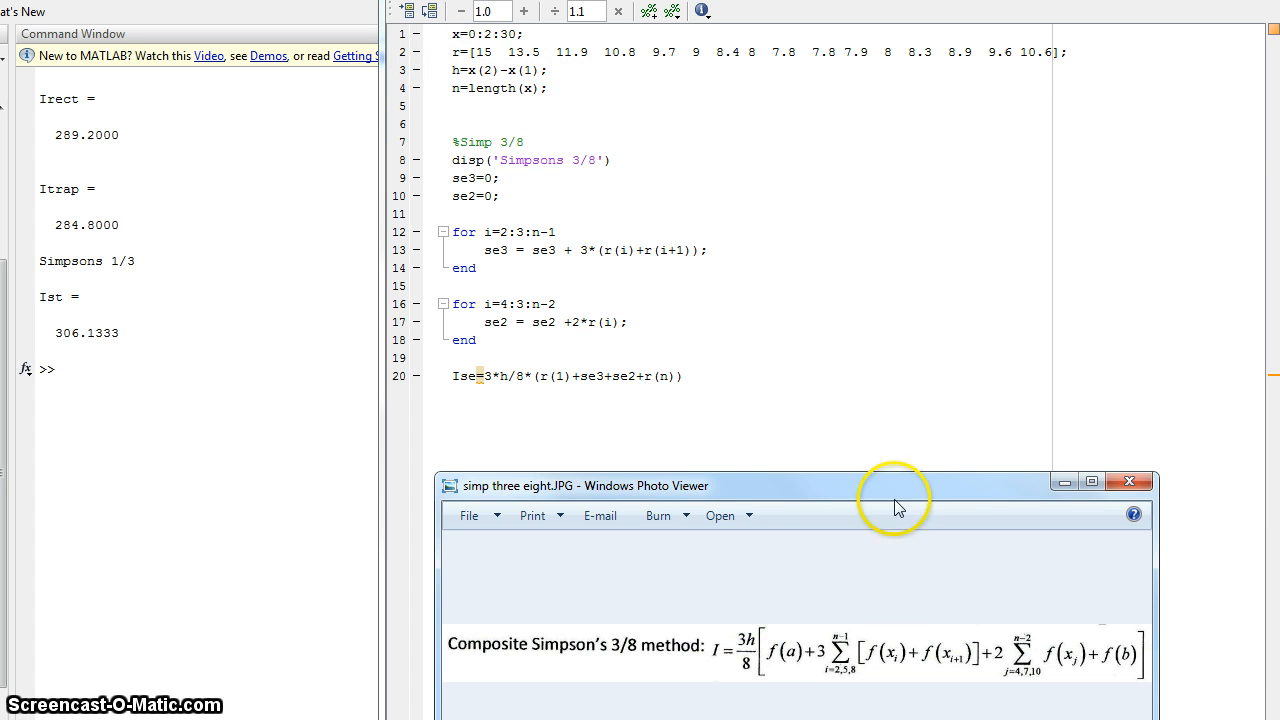
pyautogui.moveTo(793, 687)
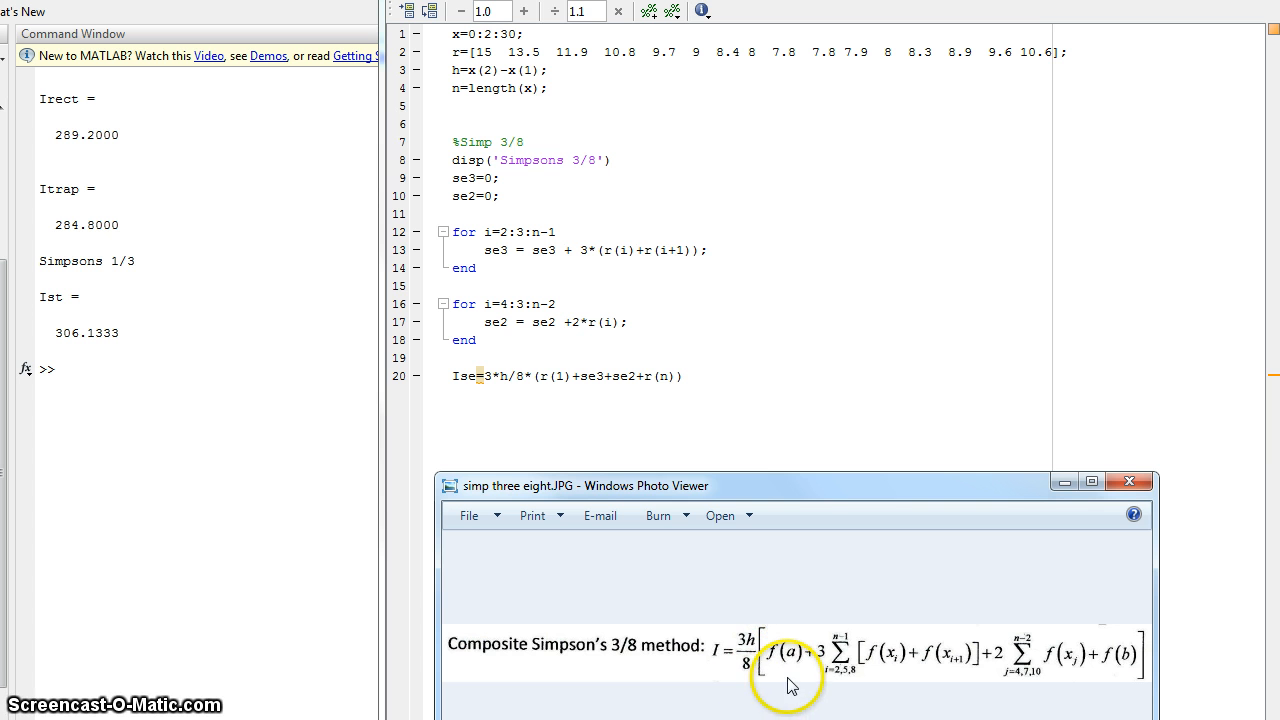
pyautogui.moveTo(602, 237)
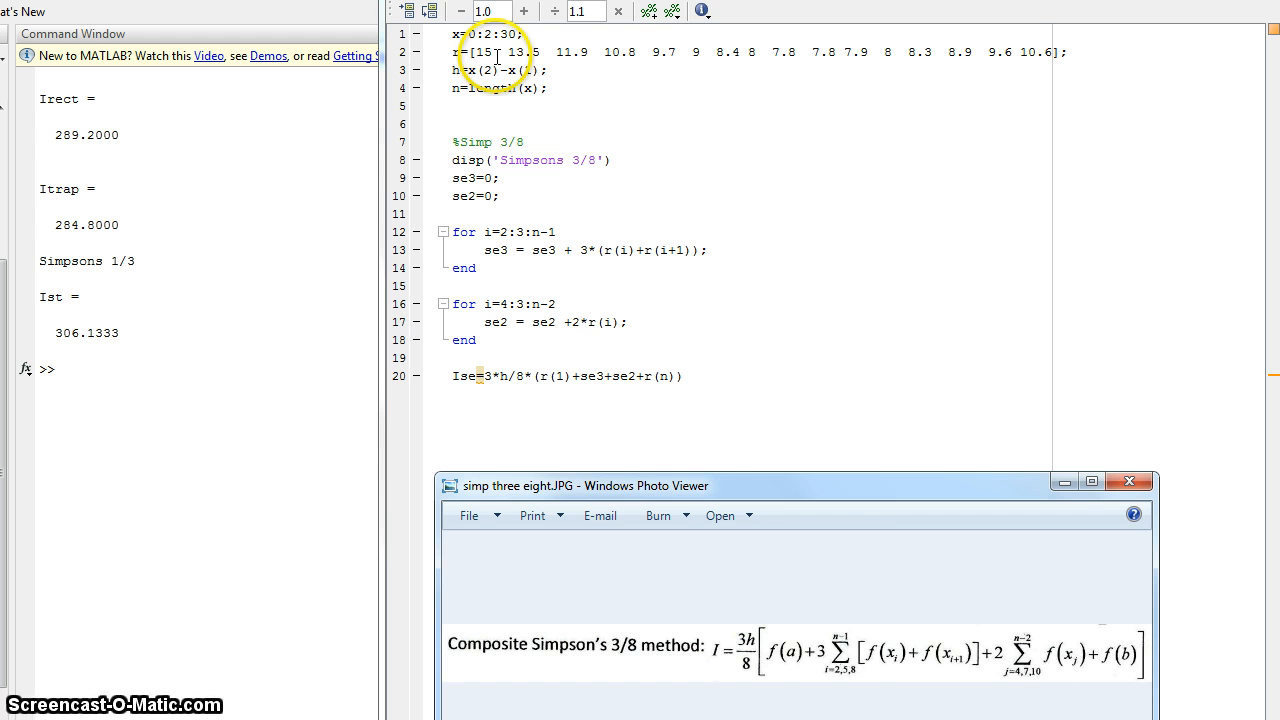
pyautogui.moveTo(790, 298)
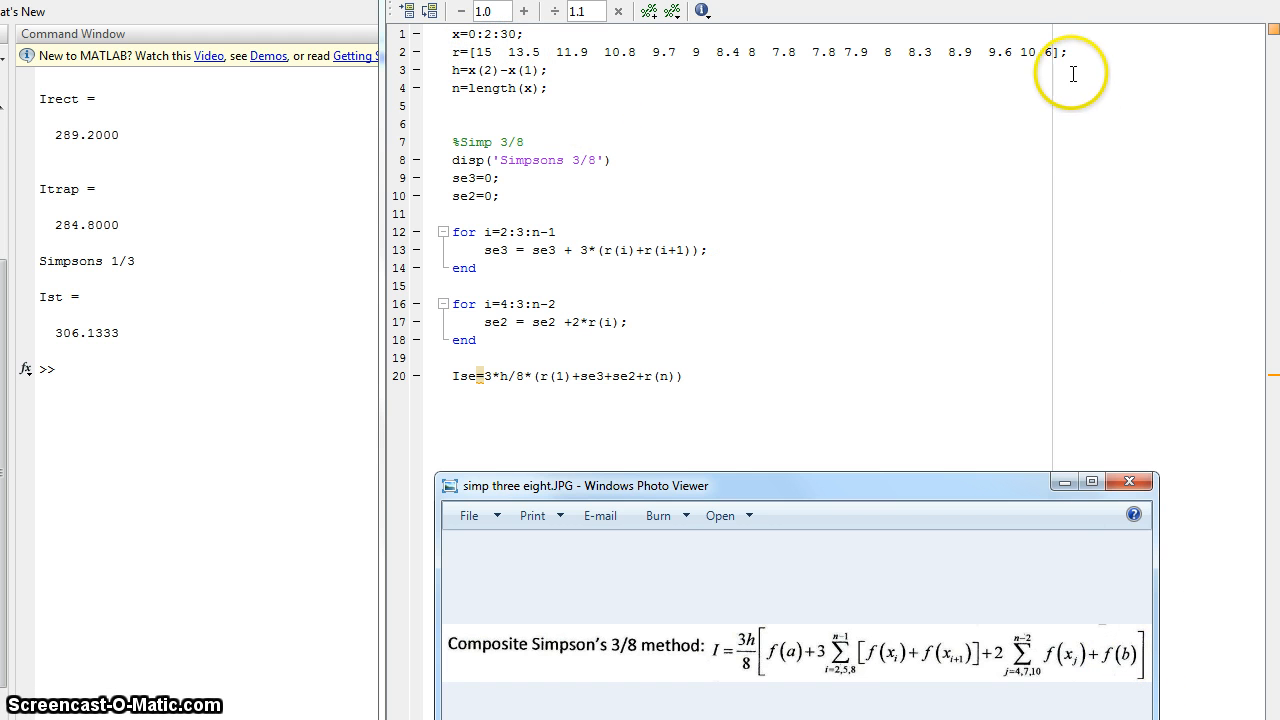
pyautogui.moveTo(1034, 212)
pyautogui.write('.')
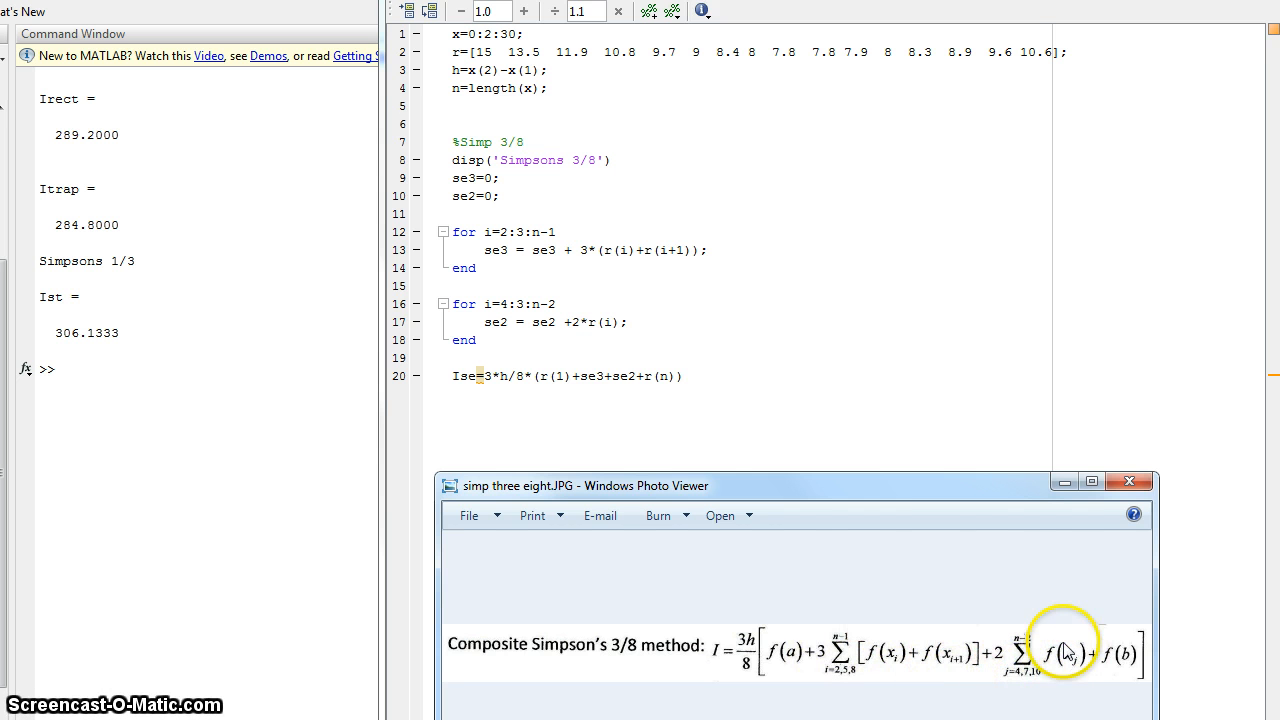
pyautogui.moveTo(1037, 690)
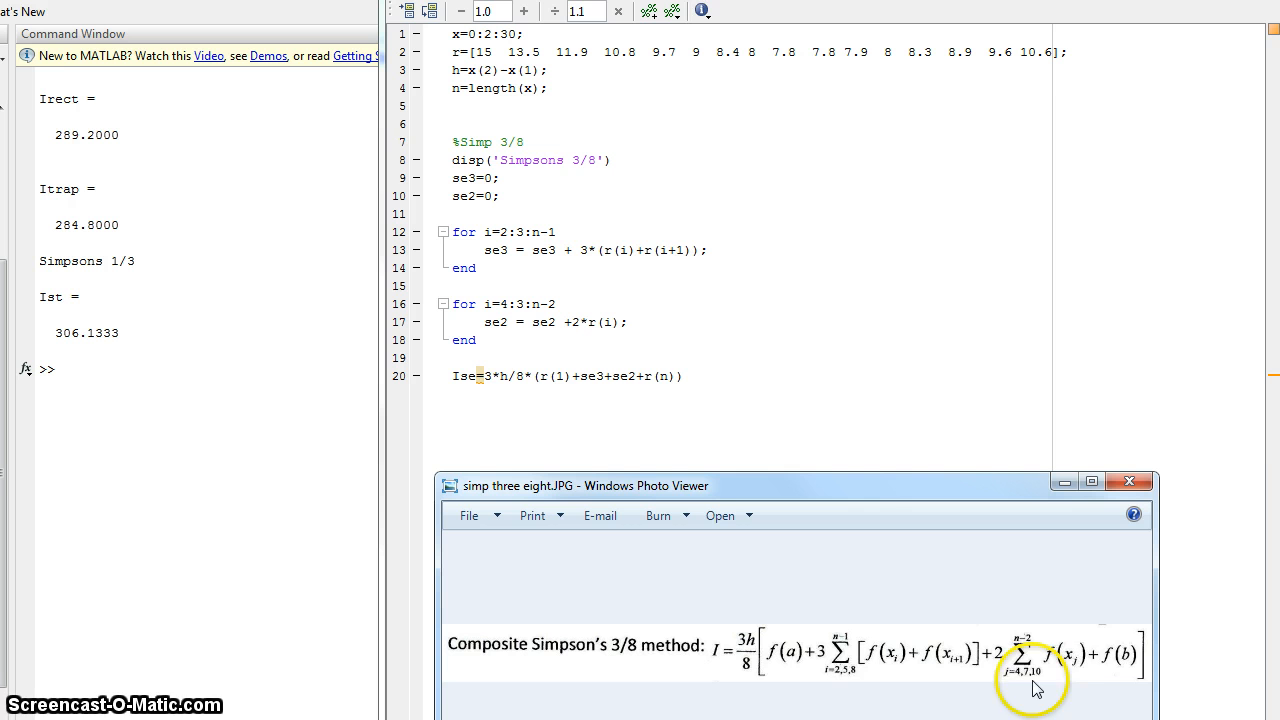
pyautogui.moveTo(750, 500)
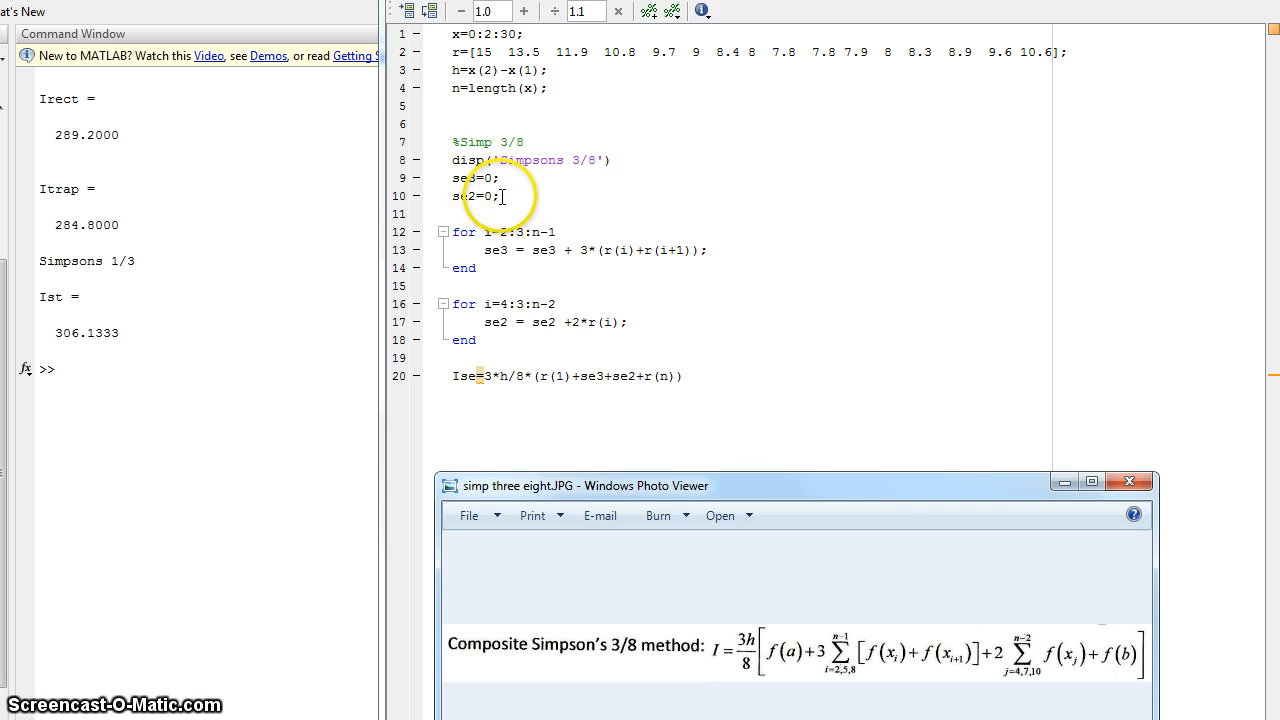
pyautogui.doubleClick(464, 177)
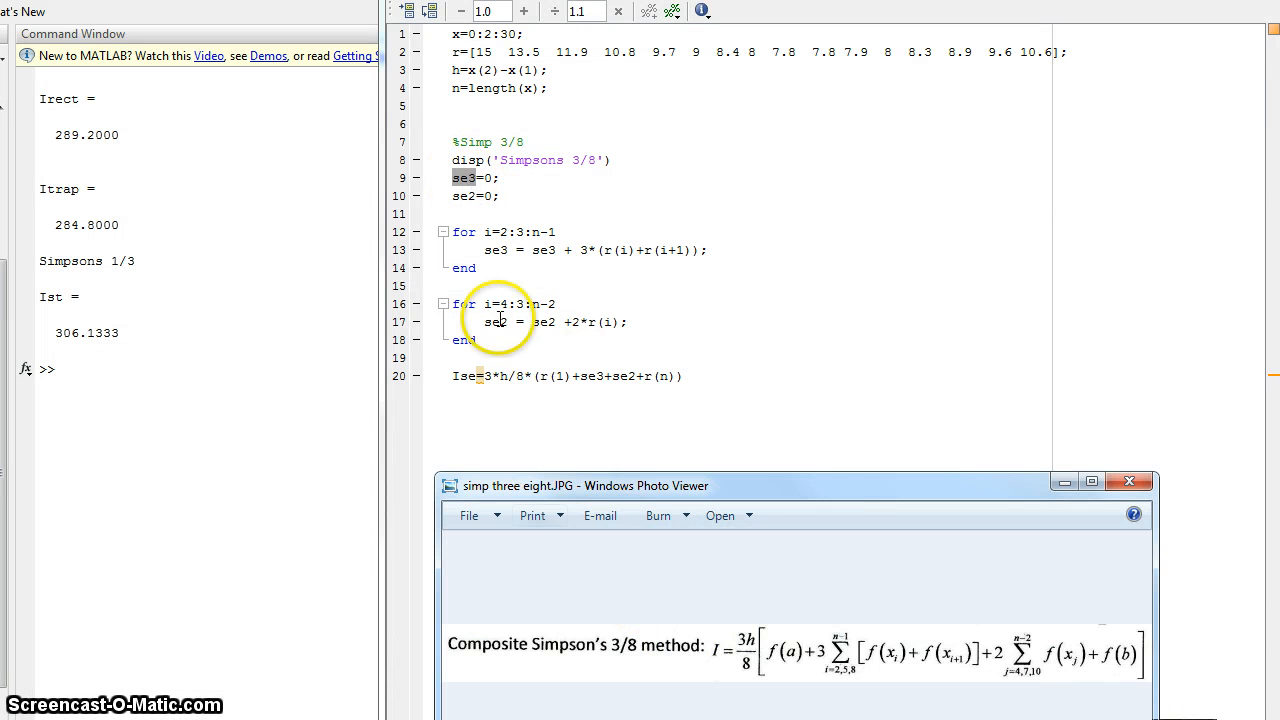
pyautogui.moveTo(855, 632)
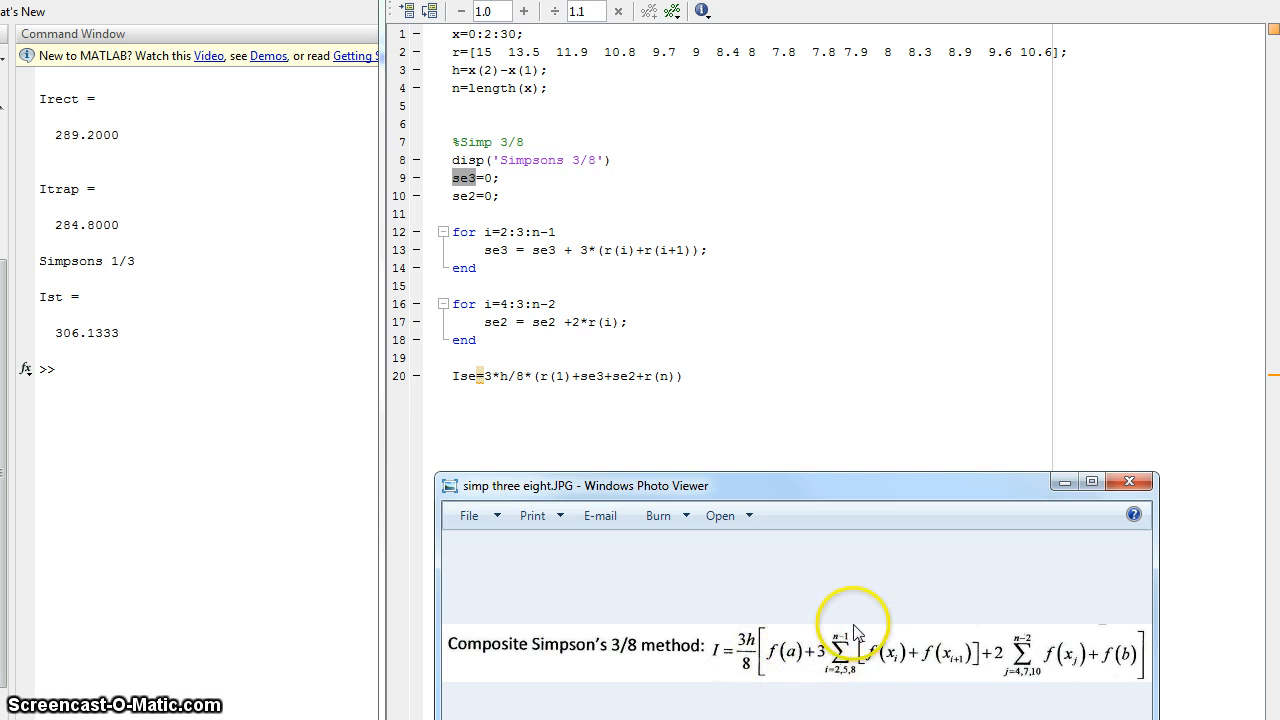
pyautogui.moveTo(985, 668)
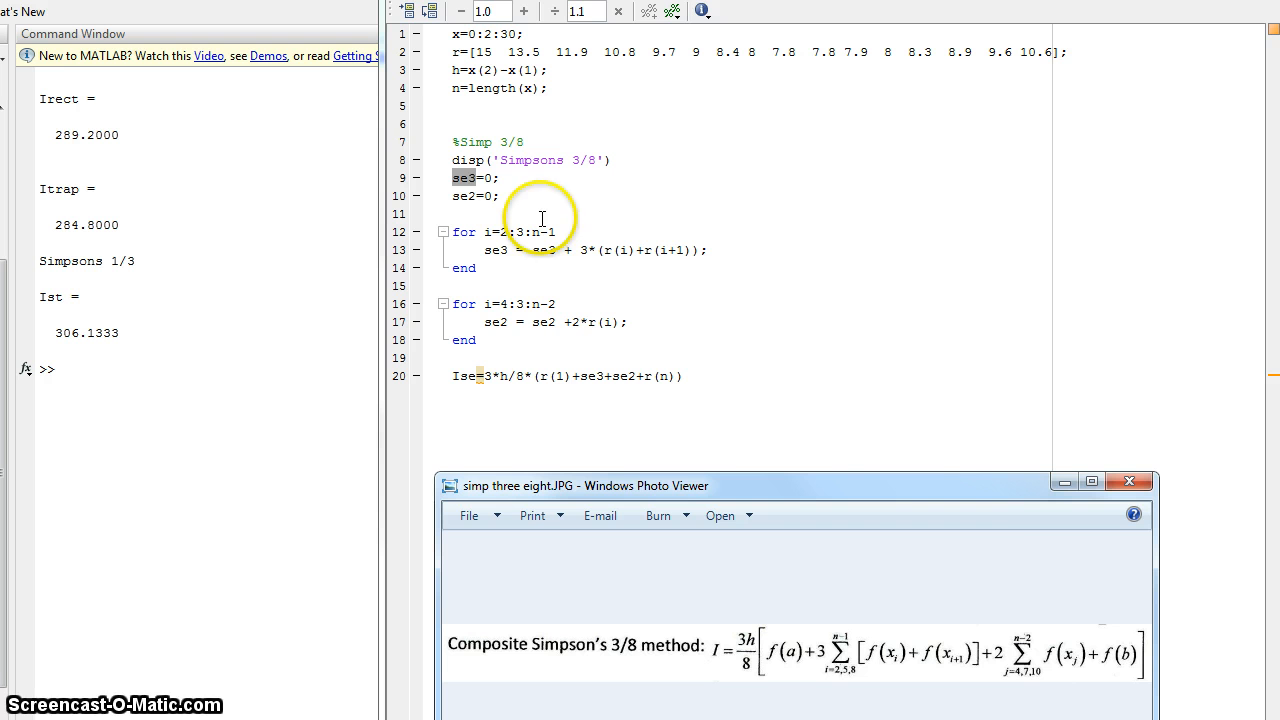
pyautogui.moveTo(1098, 407)
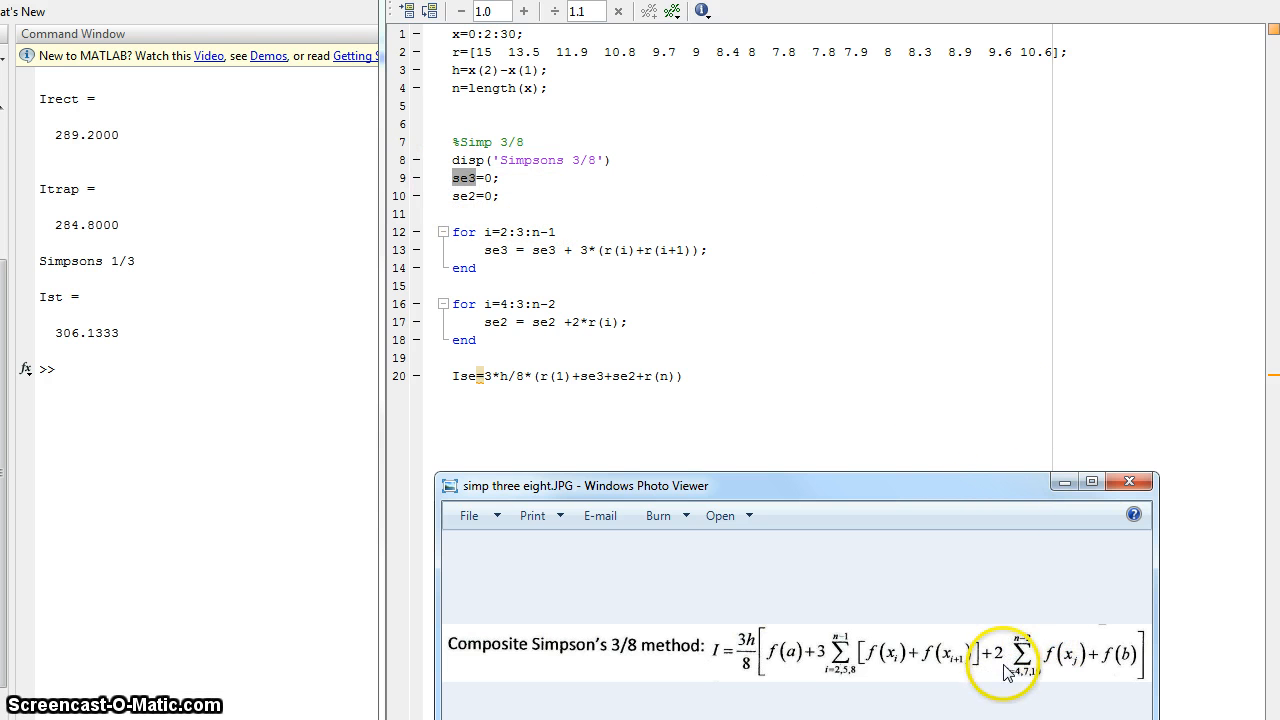
pyautogui.moveTo(1085, 668)
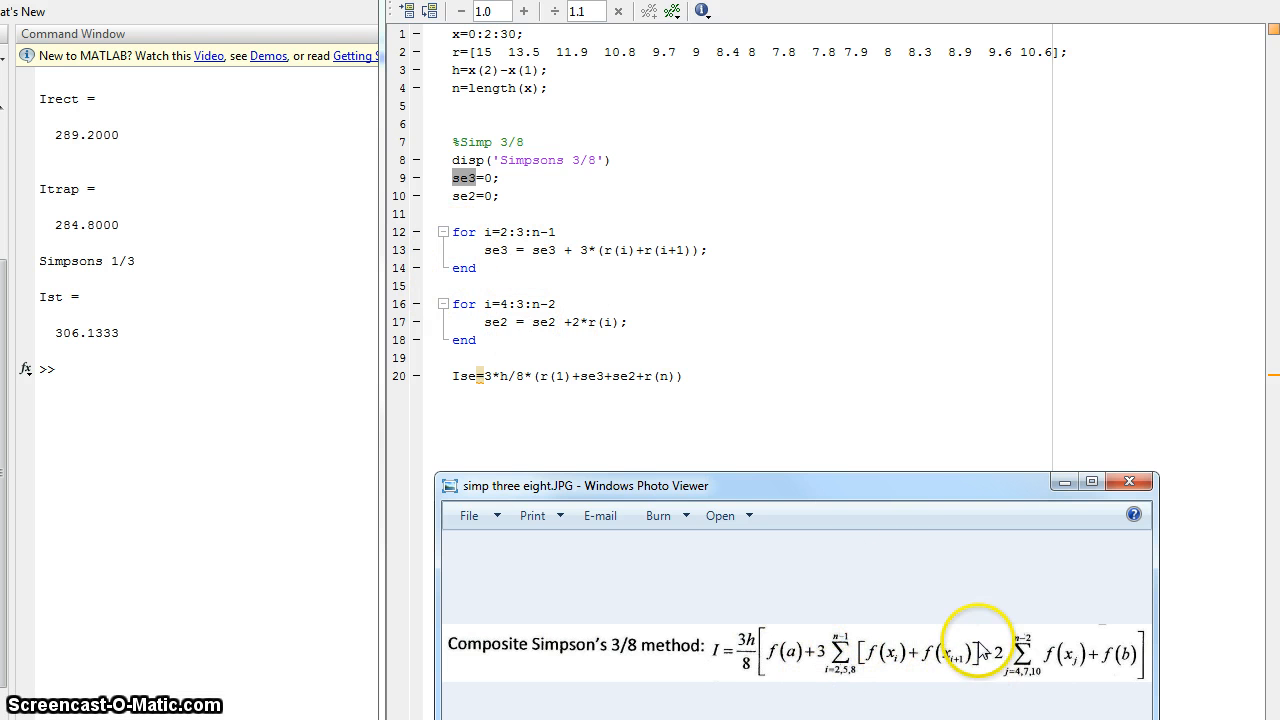
pyautogui.moveTo(885, 693)
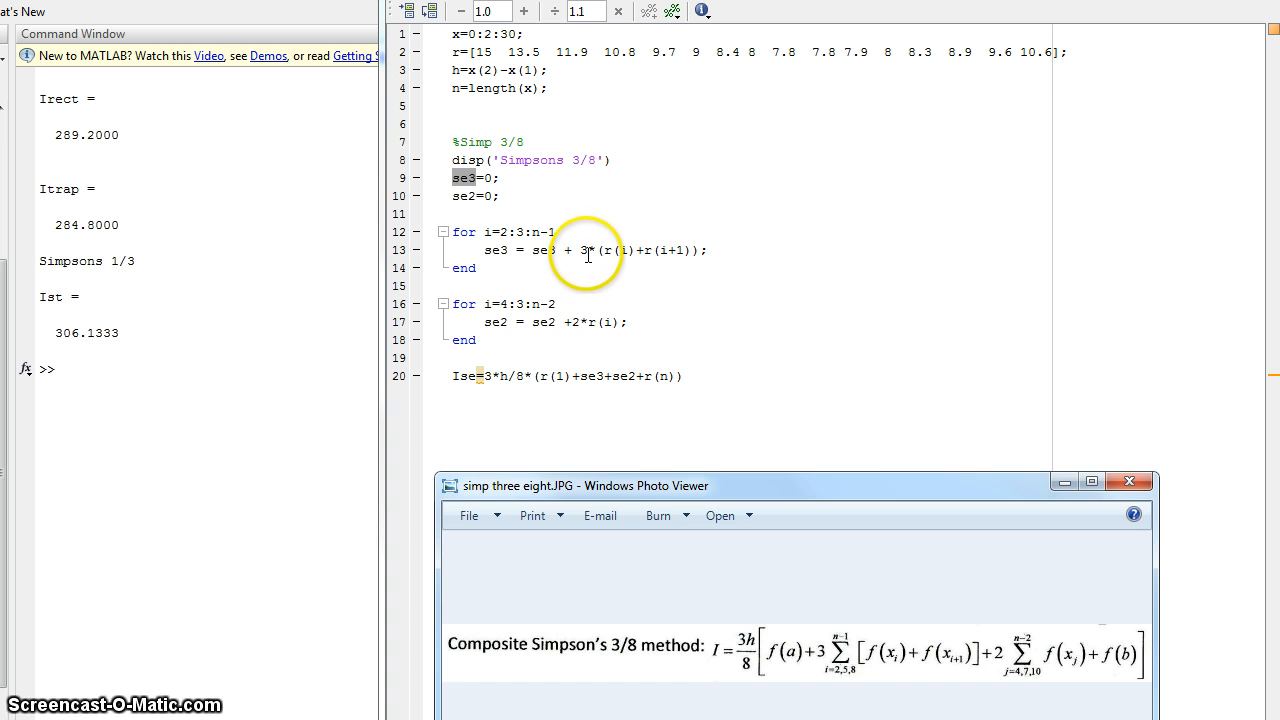
pyautogui.moveTo(620, 250)
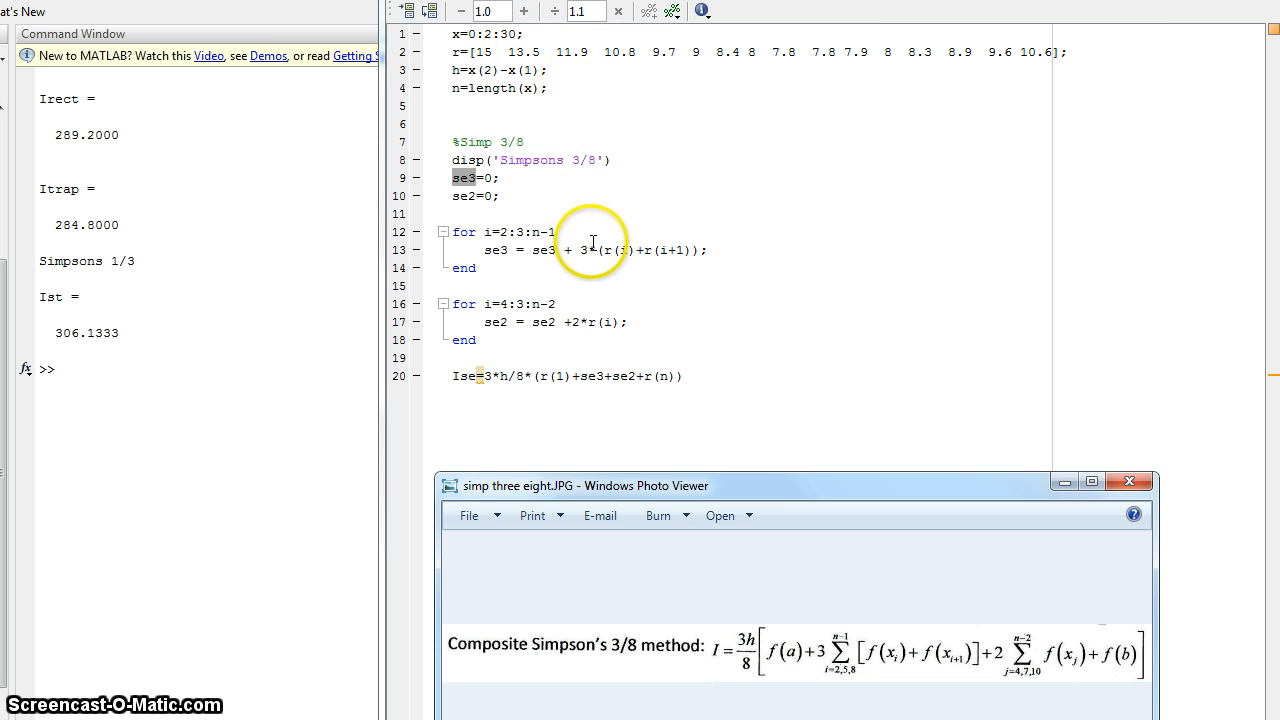
pyautogui.moveTo(630, 234)
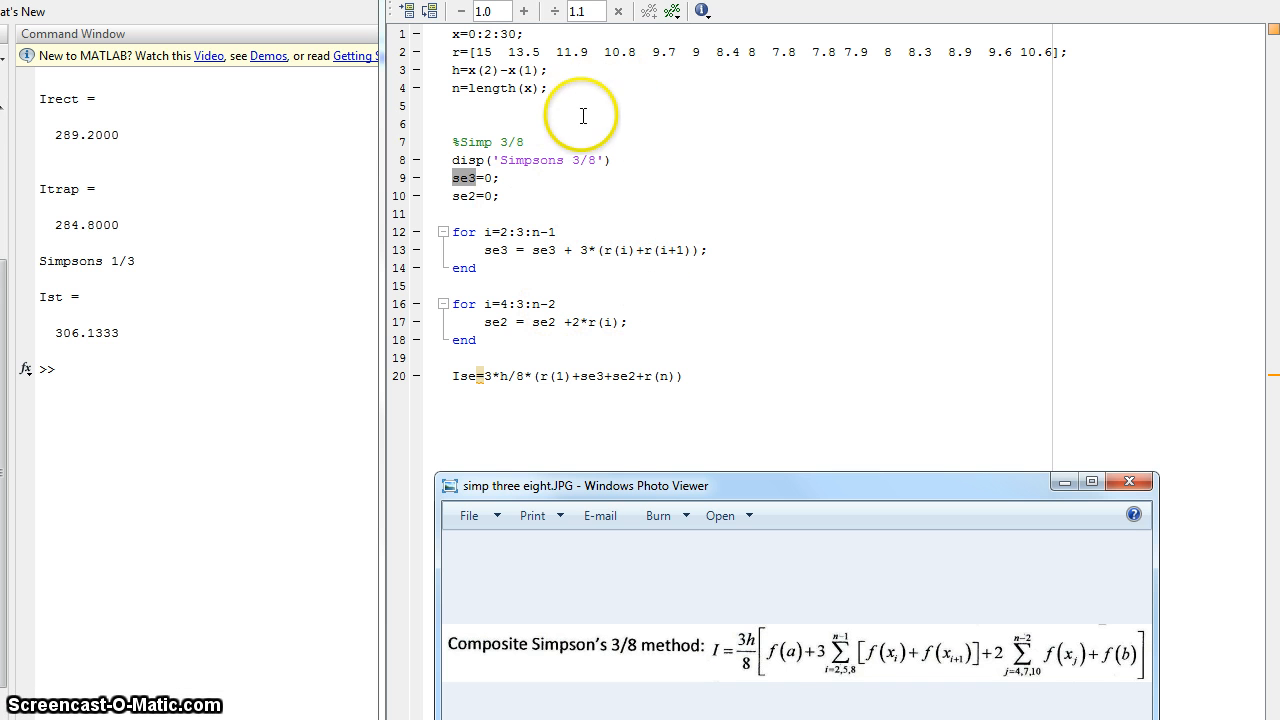
pyautogui.moveTo(1070, 108)
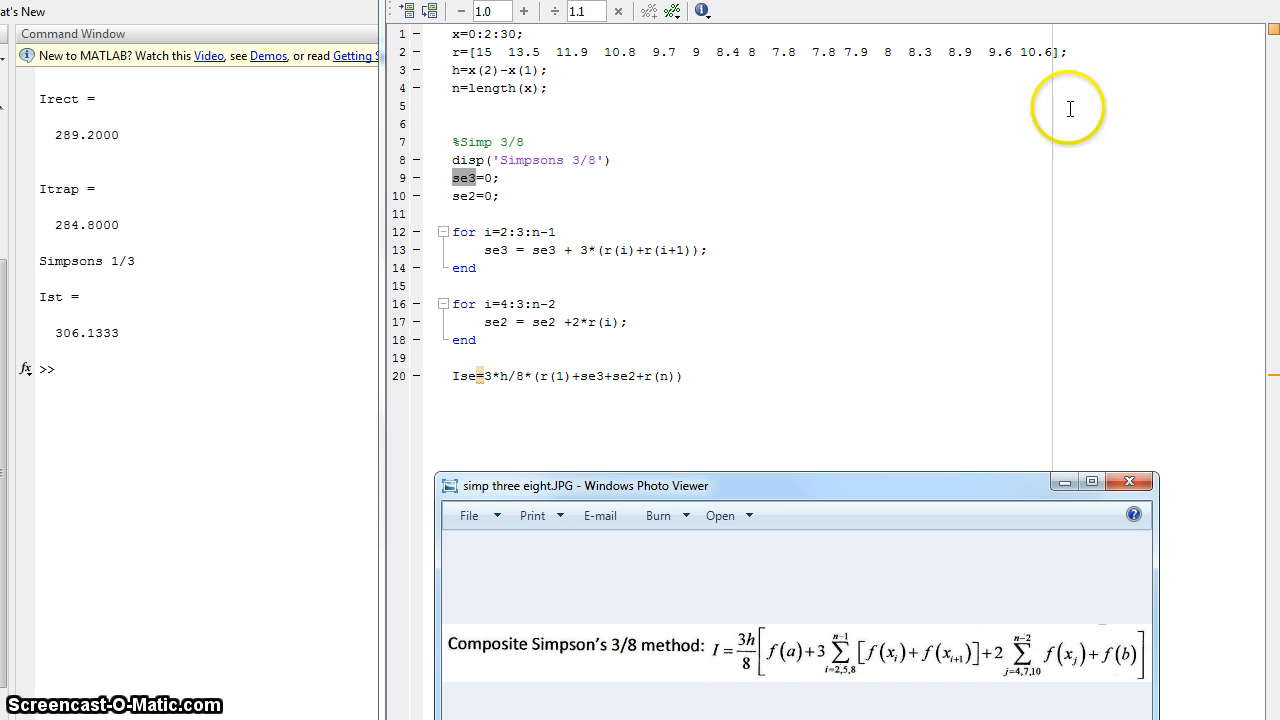
pyautogui.moveTo(585, 55)
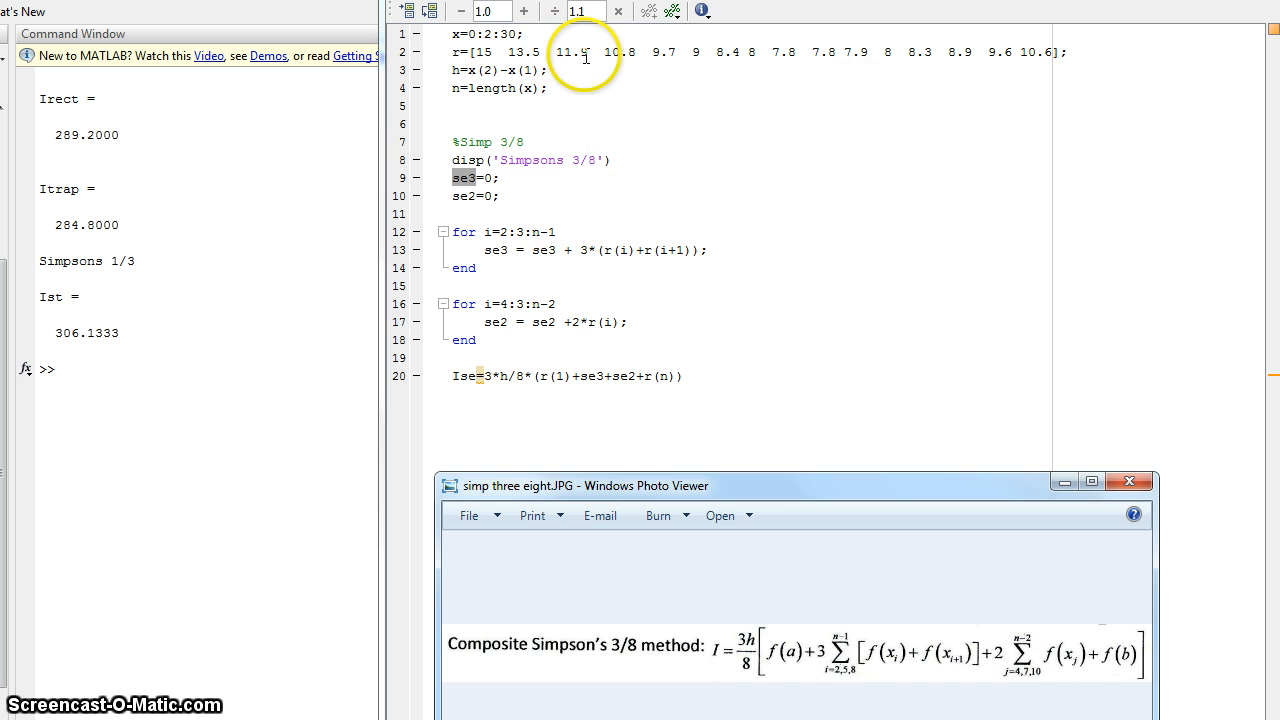
pyautogui.moveTo(515, 55)
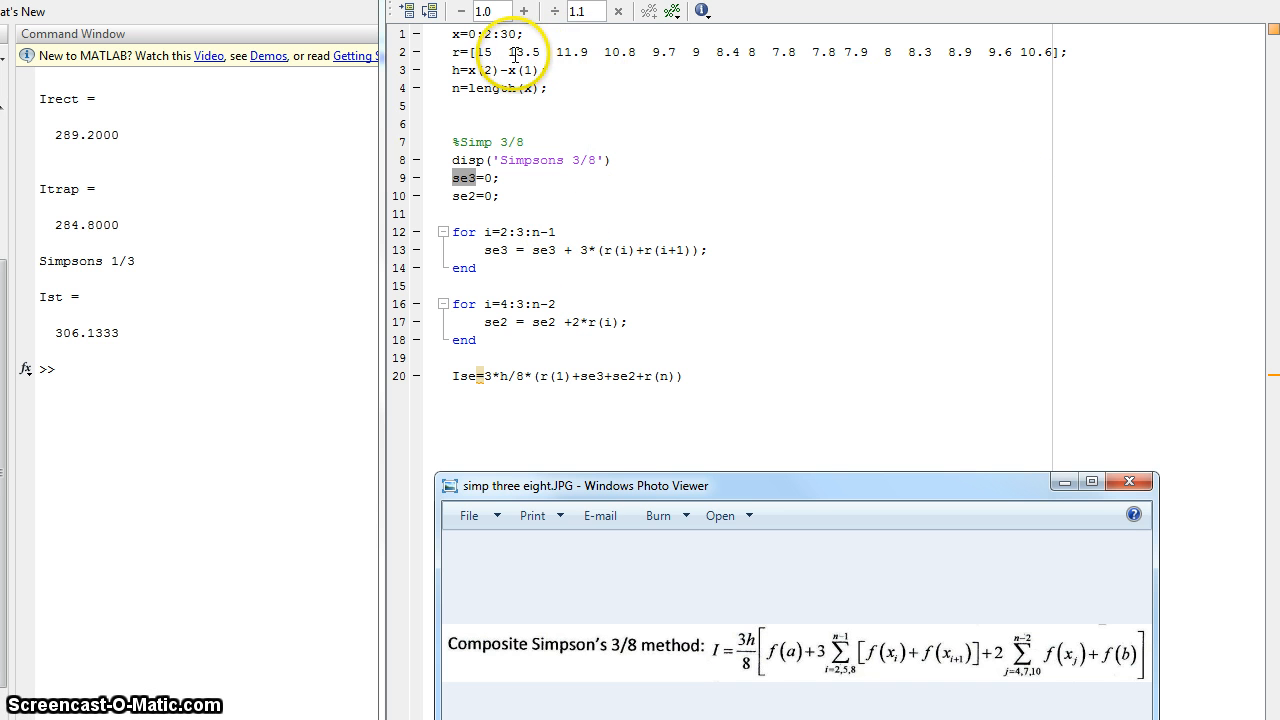
pyautogui.moveTo(678, 251)
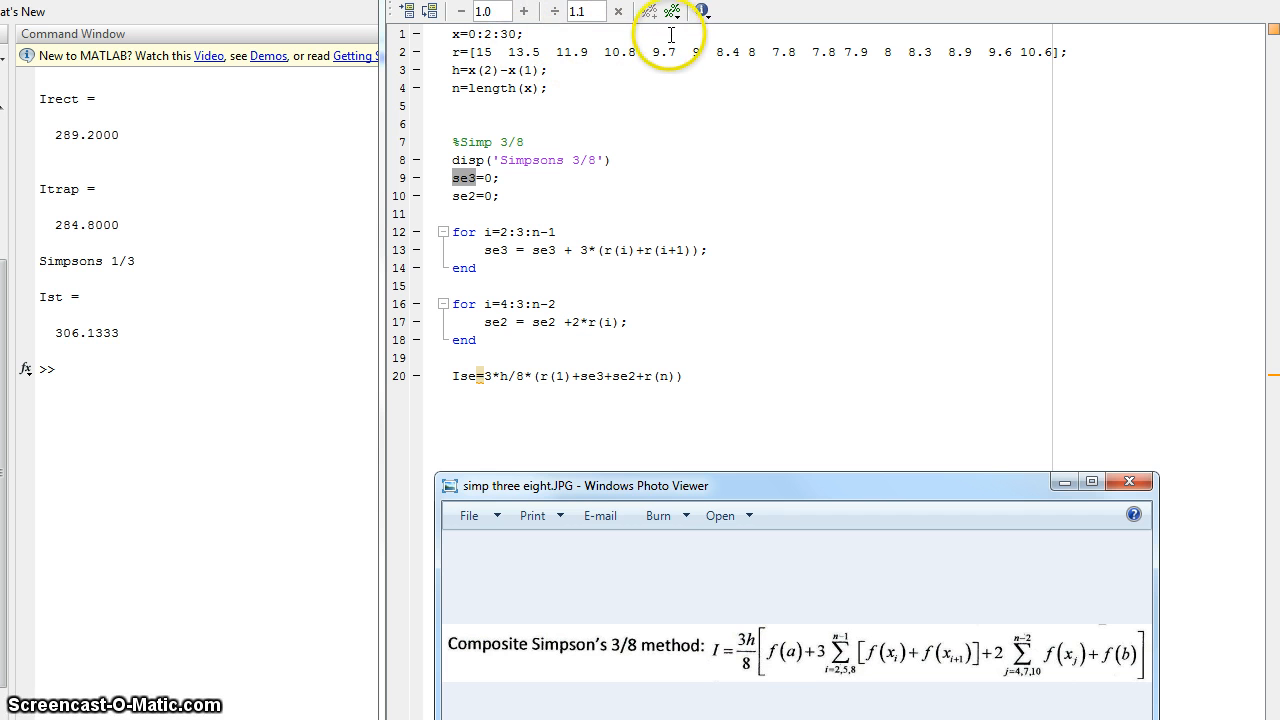
pyautogui.moveTo(675, 52)
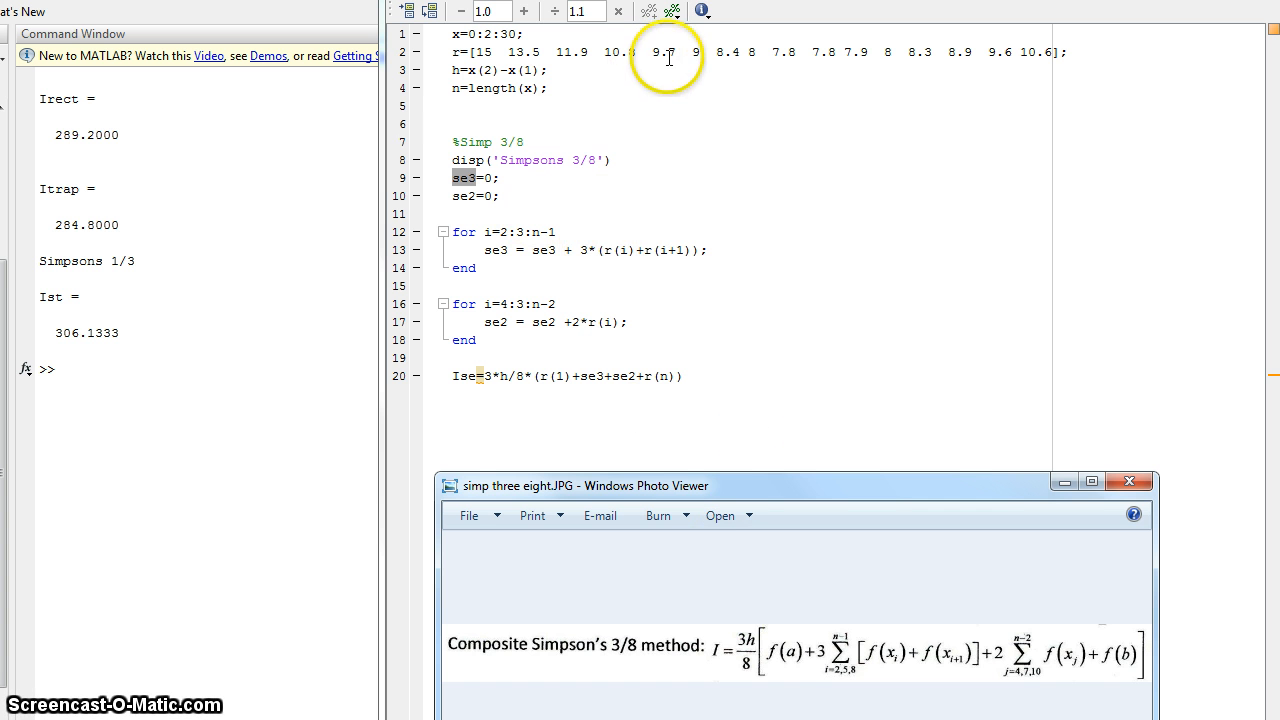
pyautogui.moveTo(705, 92)
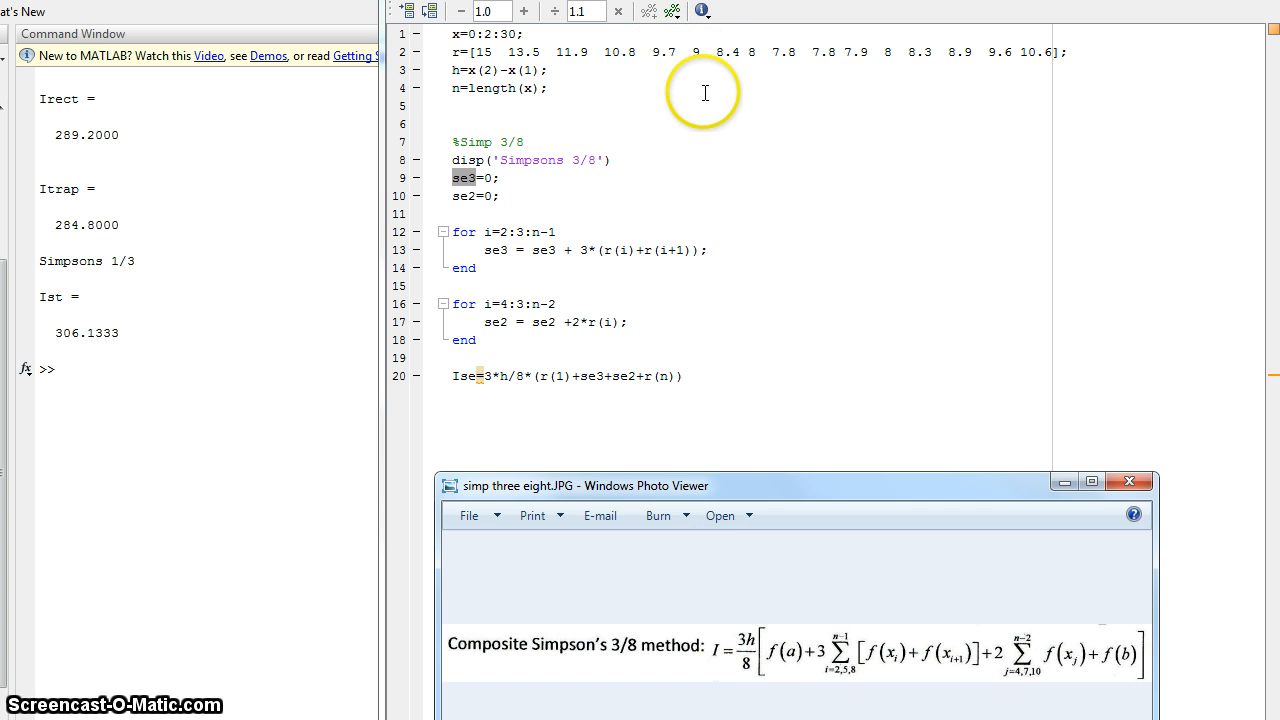
pyautogui.moveTo(665, 247)
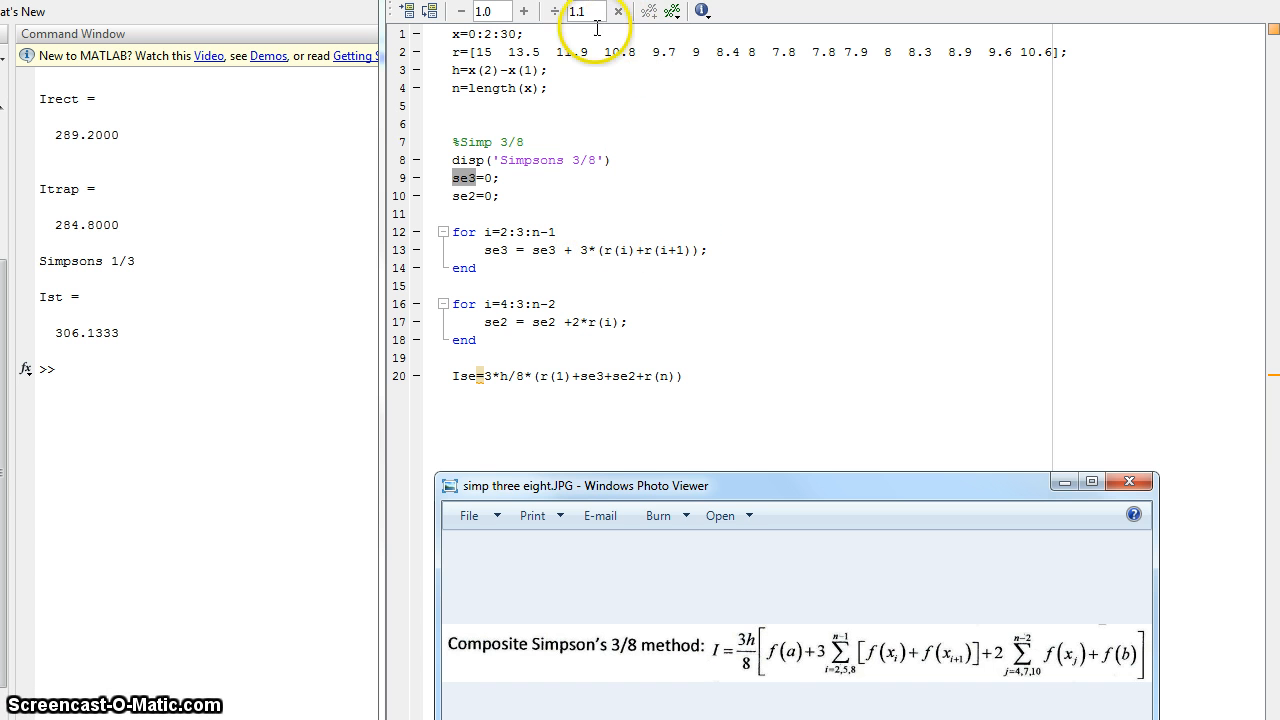
pyautogui.moveTo(642, 86)
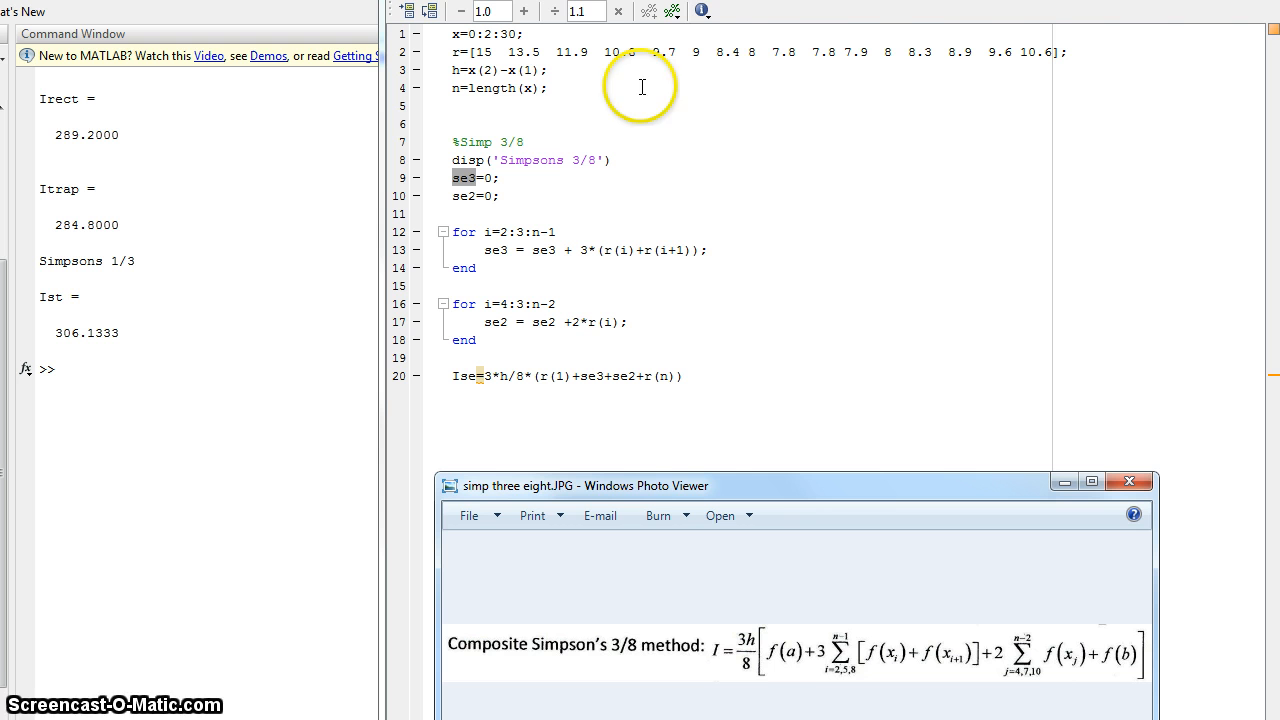
pyautogui.moveTo(1070, 52)
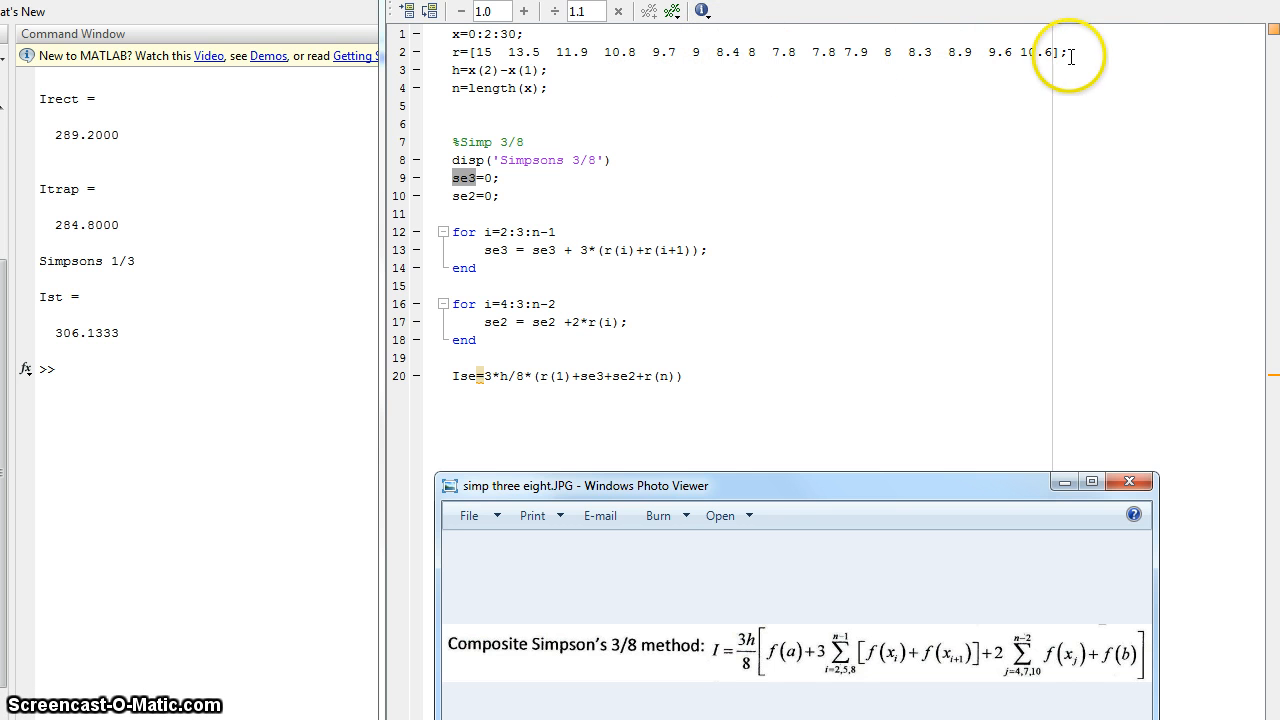
pyautogui.moveTo(788, 312)
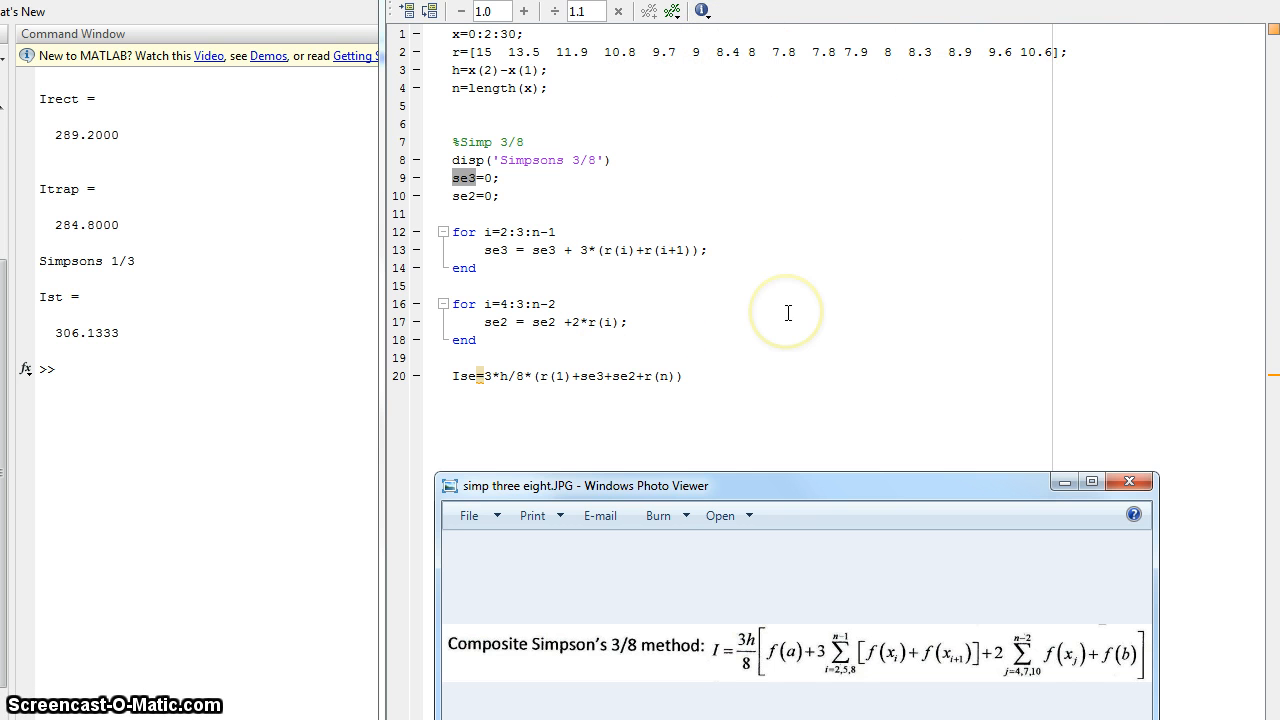
pyautogui.moveTo(625, 326)
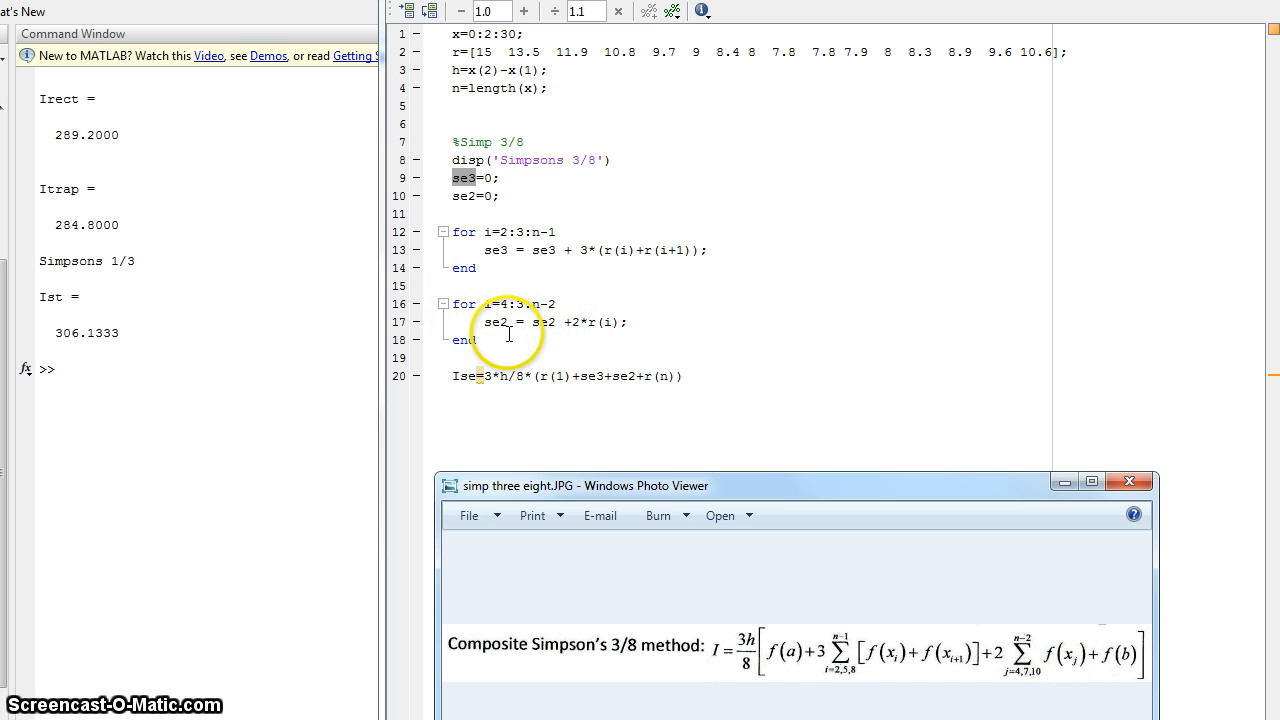
pyautogui.moveTo(661, 302)
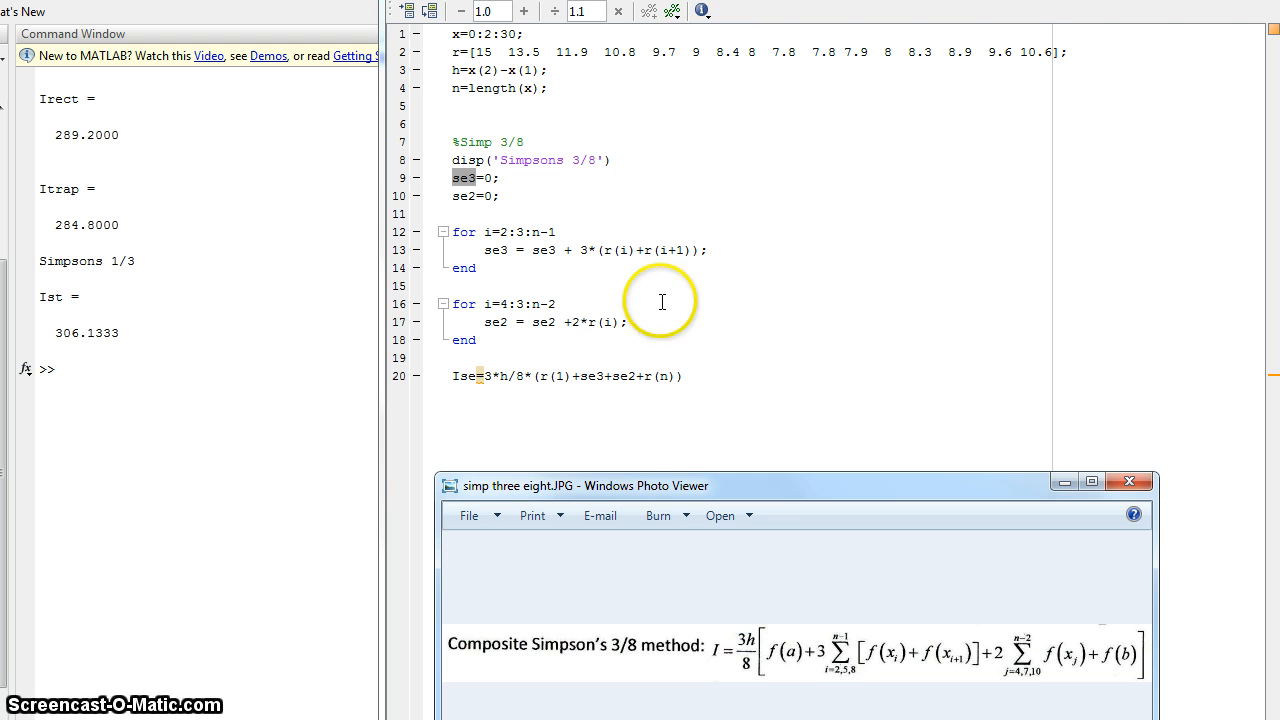
pyautogui.moveTo(466, 203)
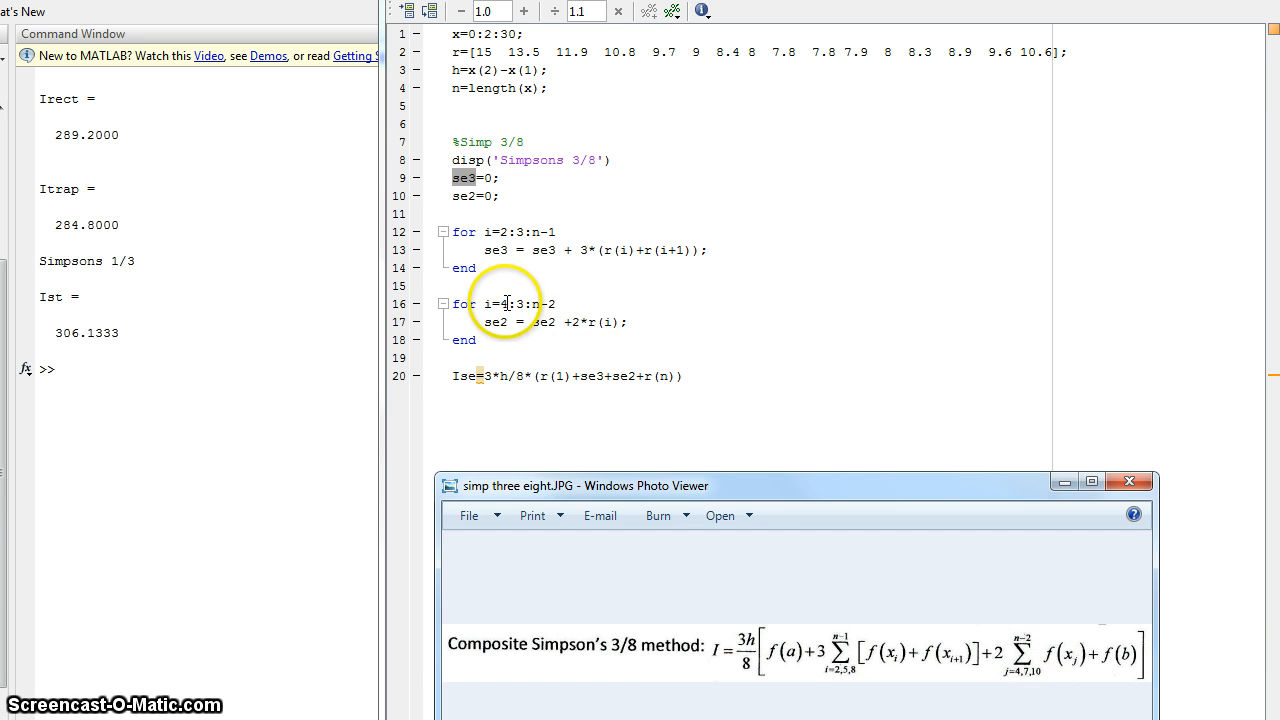
pyautogui.moveTo(565, 293)
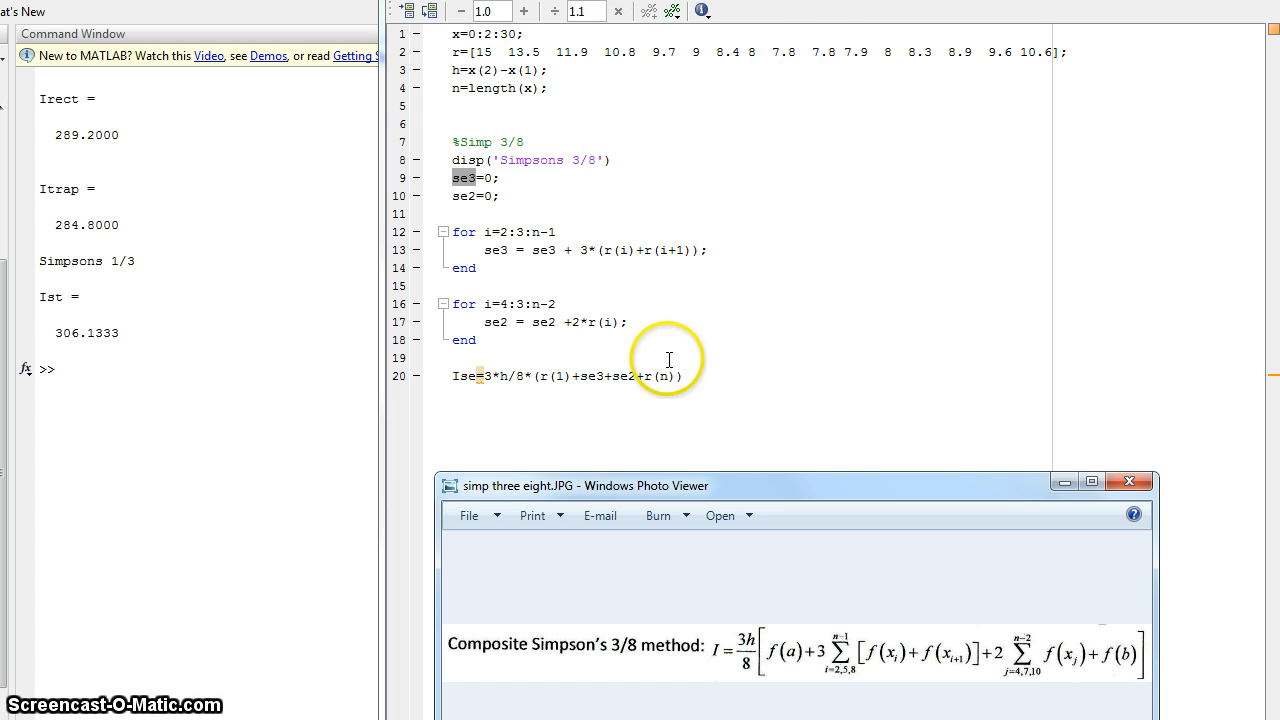
pyautogui.moveTo(575, 332)
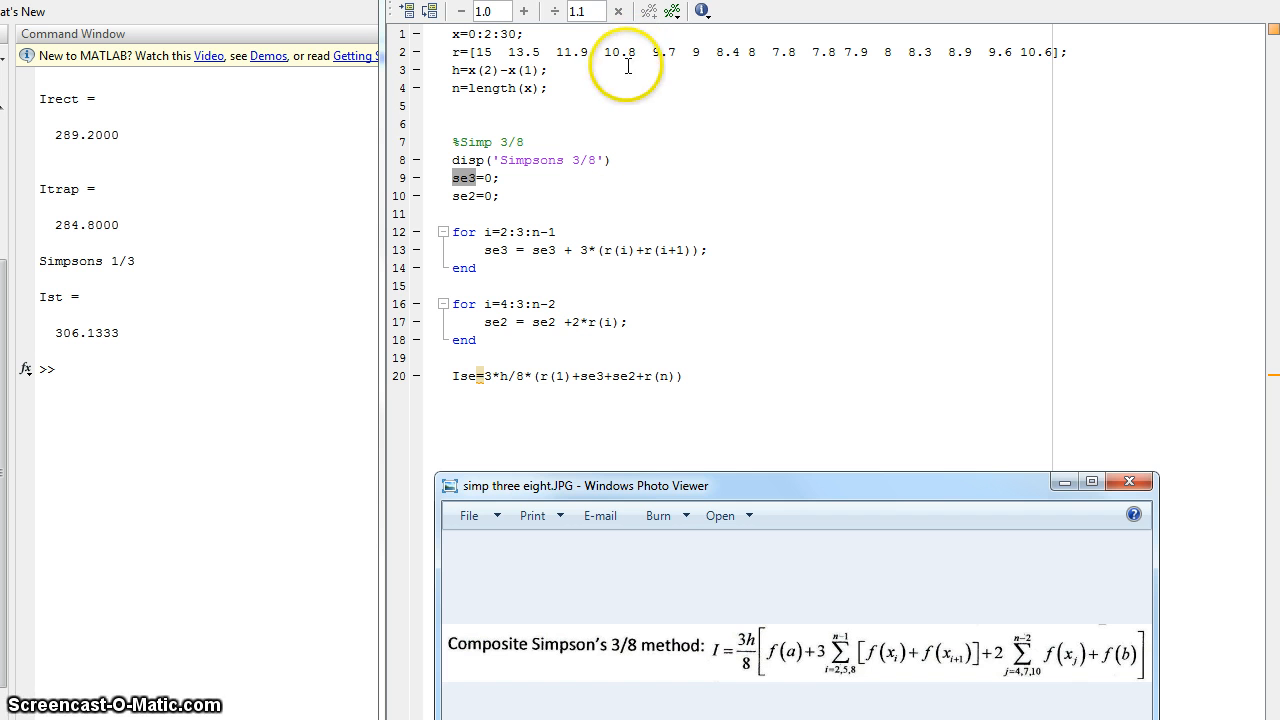
pyautogui.moveTo(585, 322)
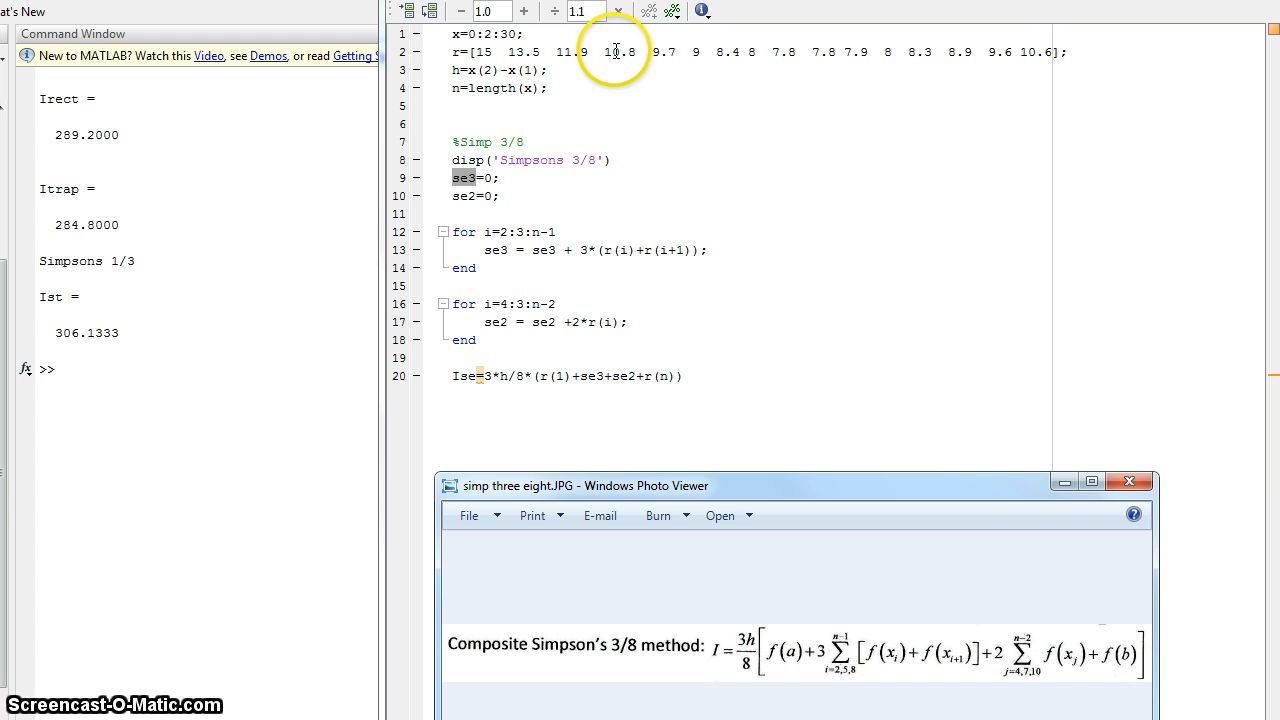
pyautogui.moveTo(728, 44)
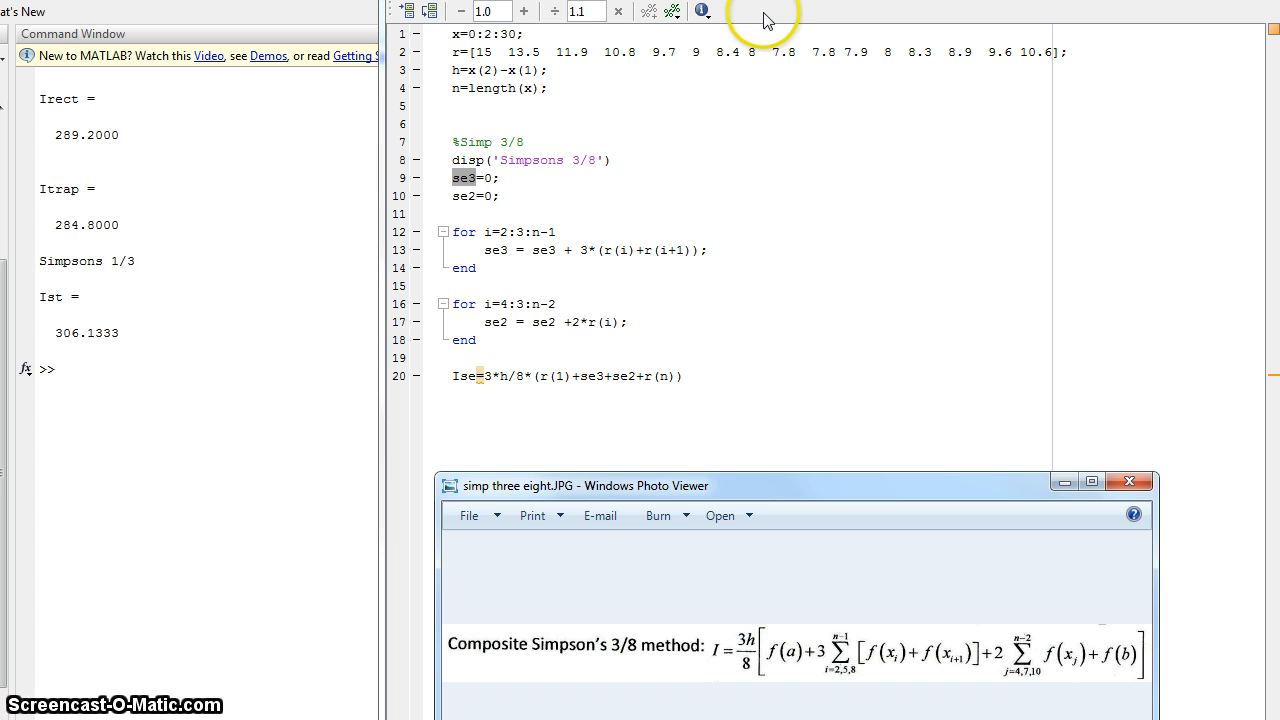
pyautogui.moveTo(931, 103)
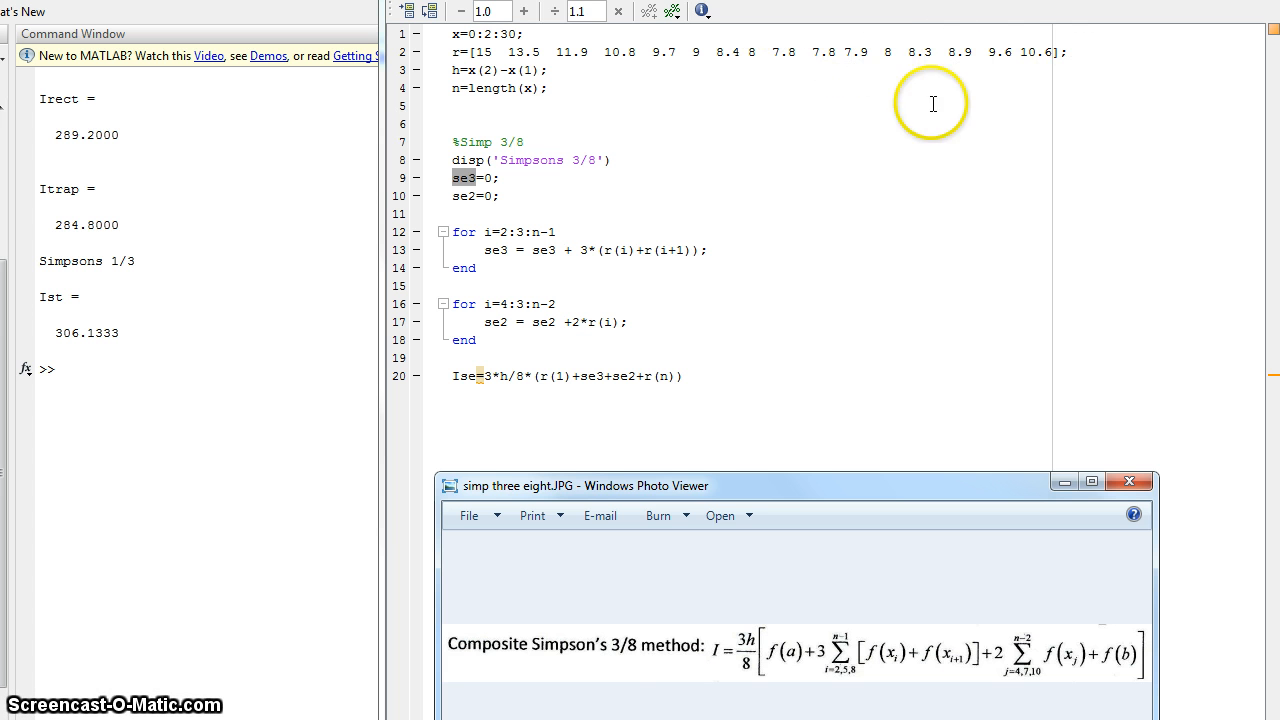
pyautogui.moveTo(617, 425)
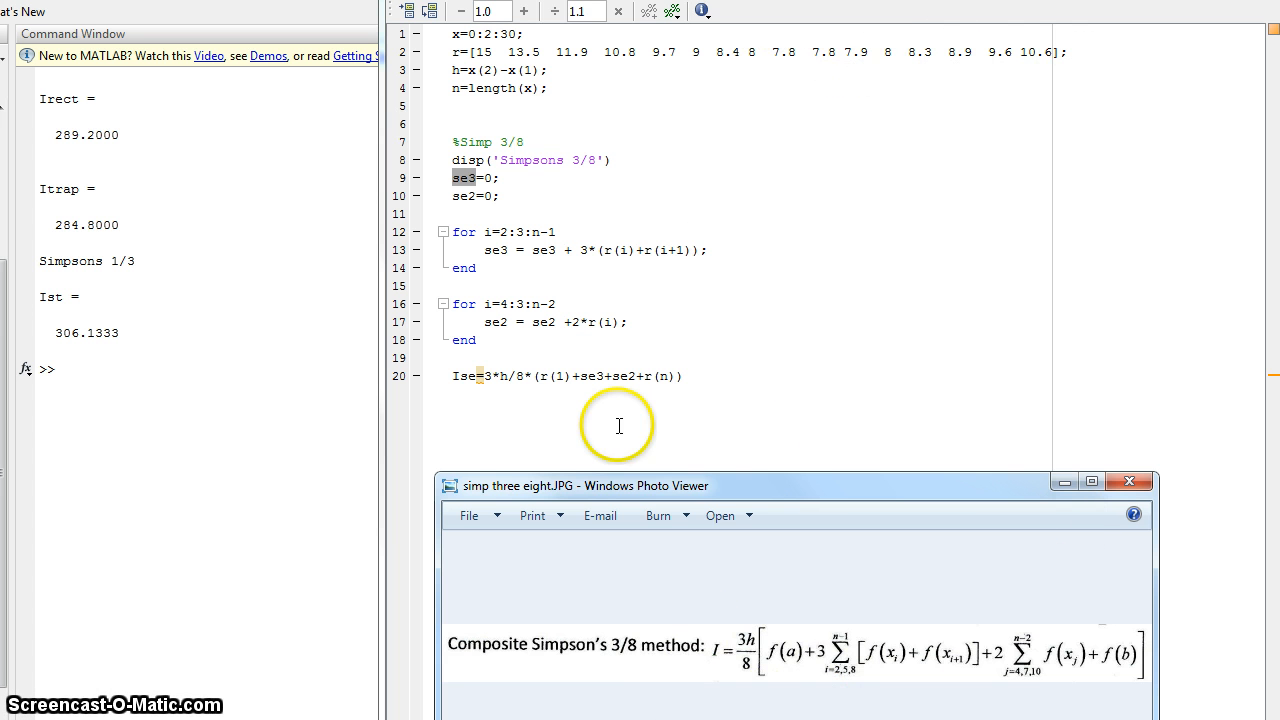
pyautogui.moveTo(792, 690)
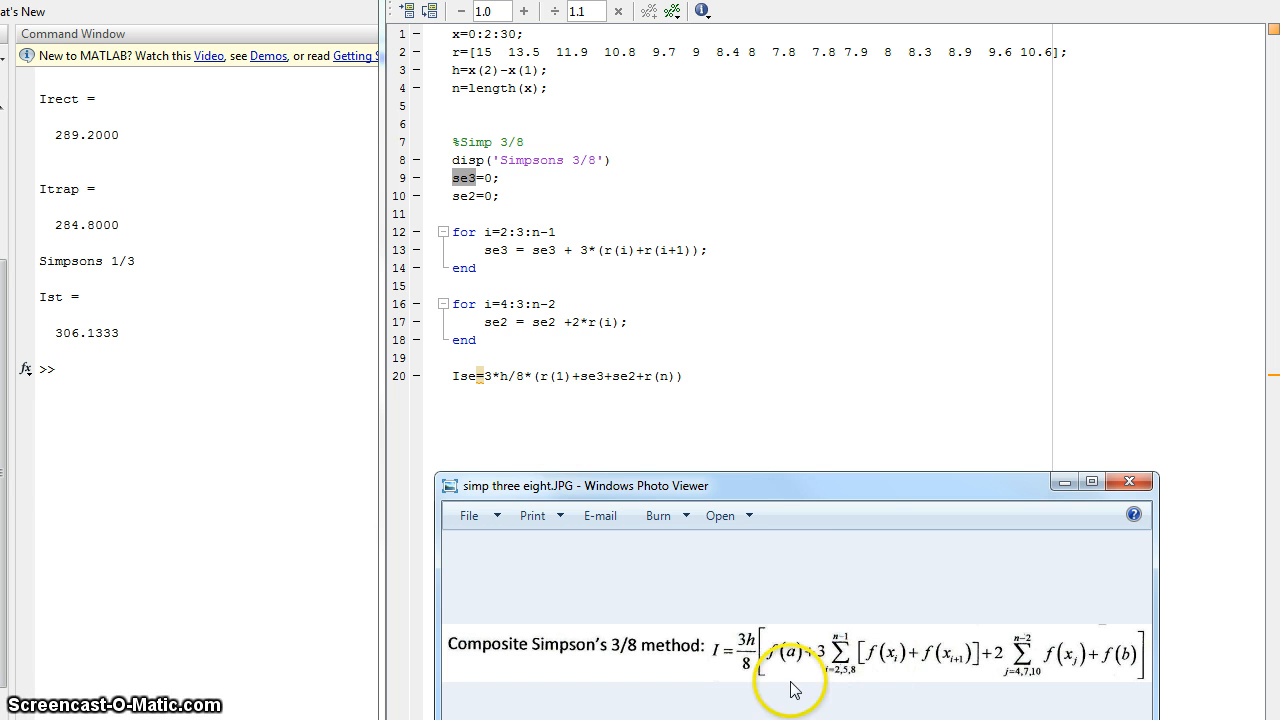
pyautogui.moveTo(737, 521)
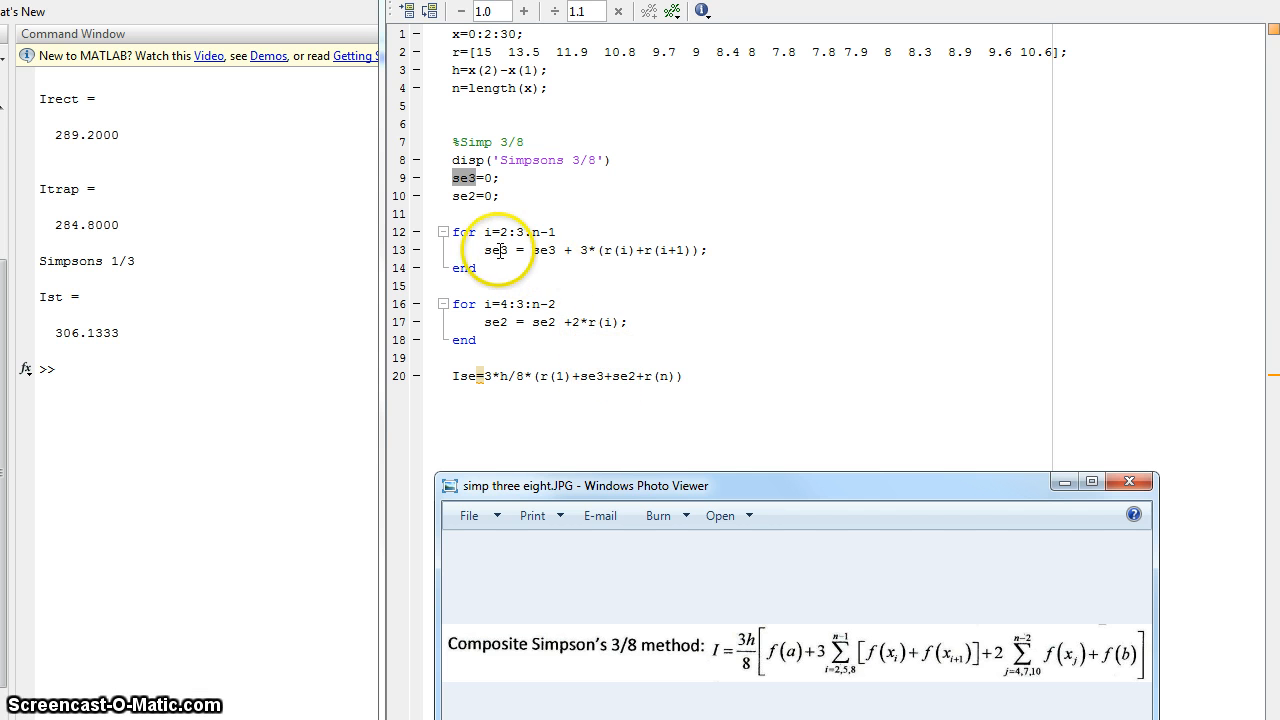
pyautogui.moveTo(543, 321)
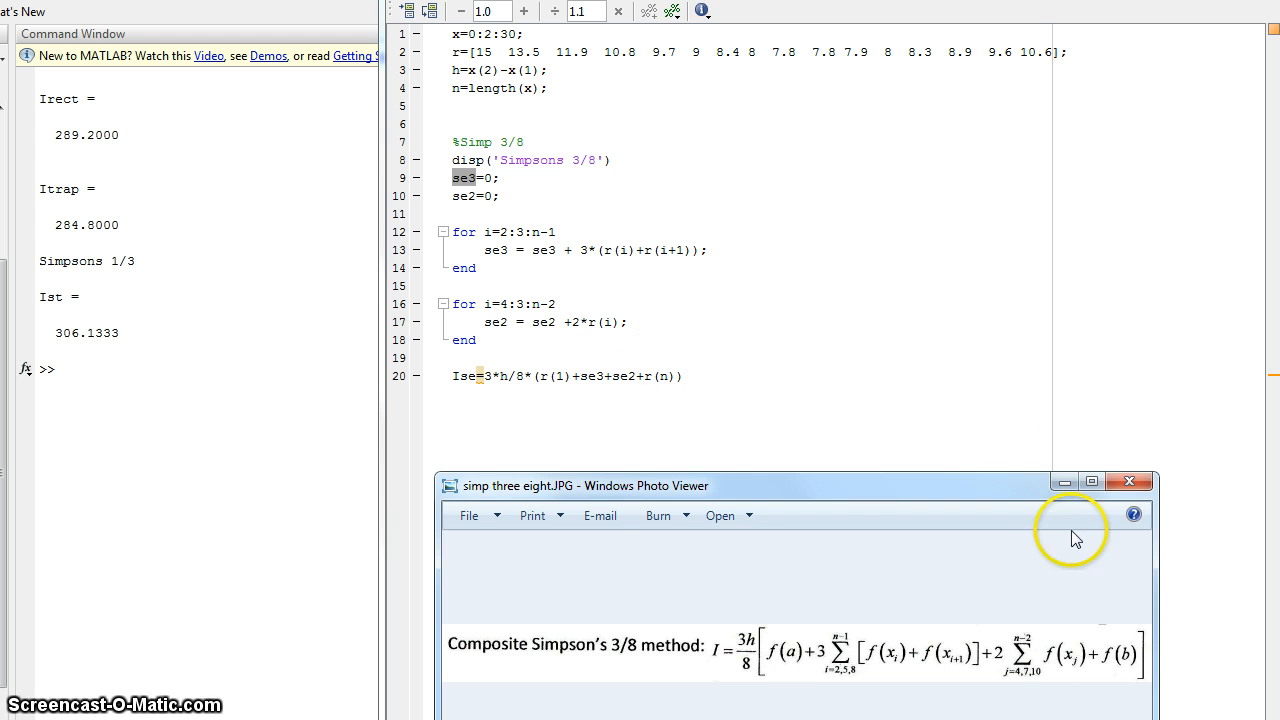
pyautogui.moveTo(1038, 54)
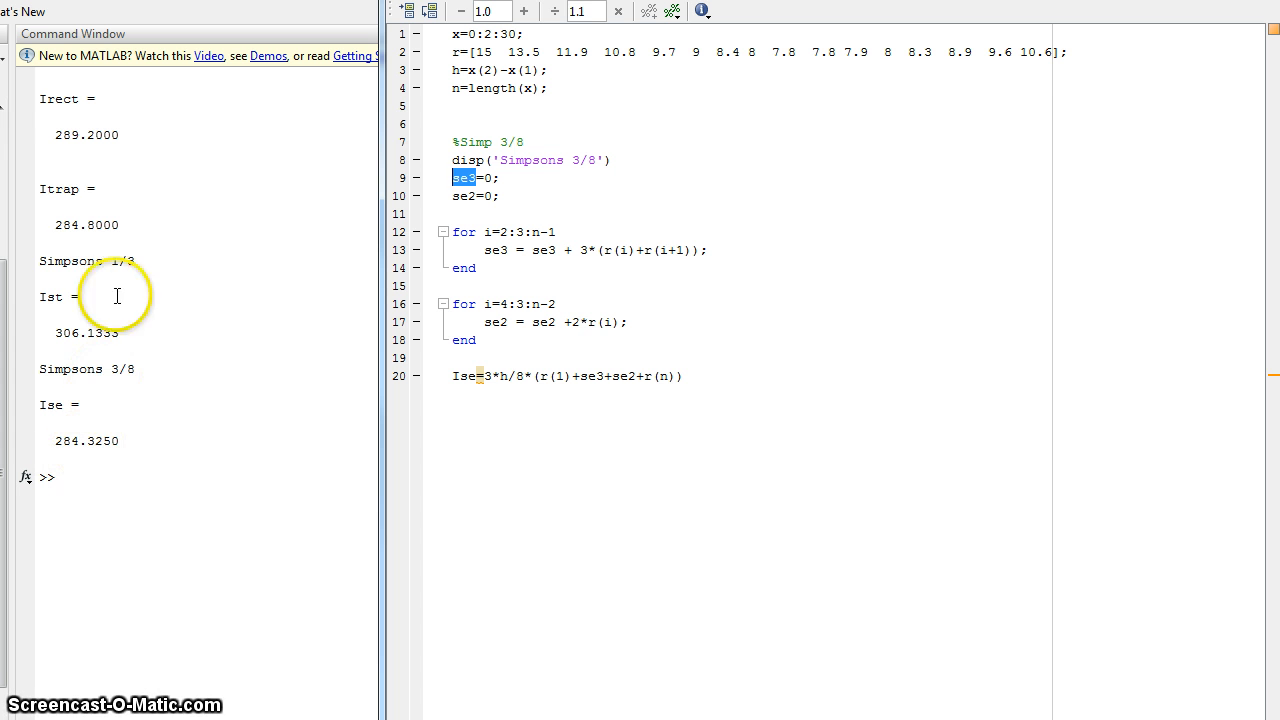
pyautogui.moveTo(265, 360)
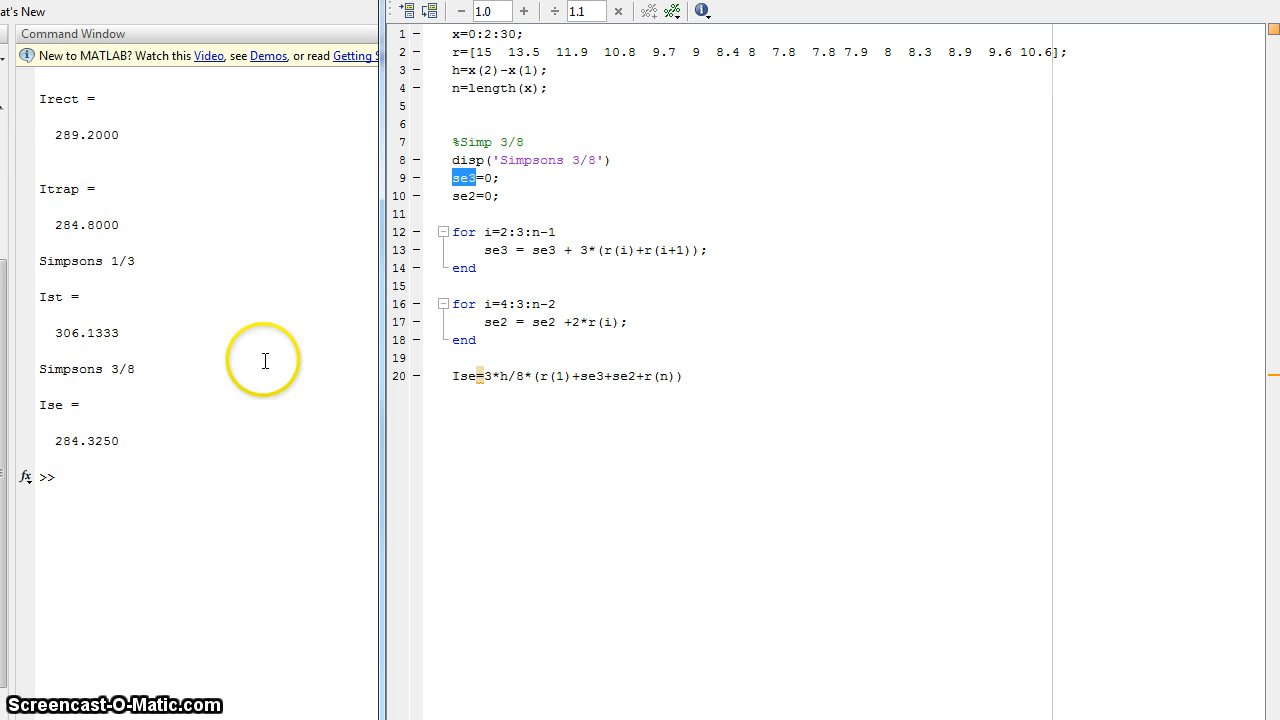
pyautogui.moveTo(160, 425)
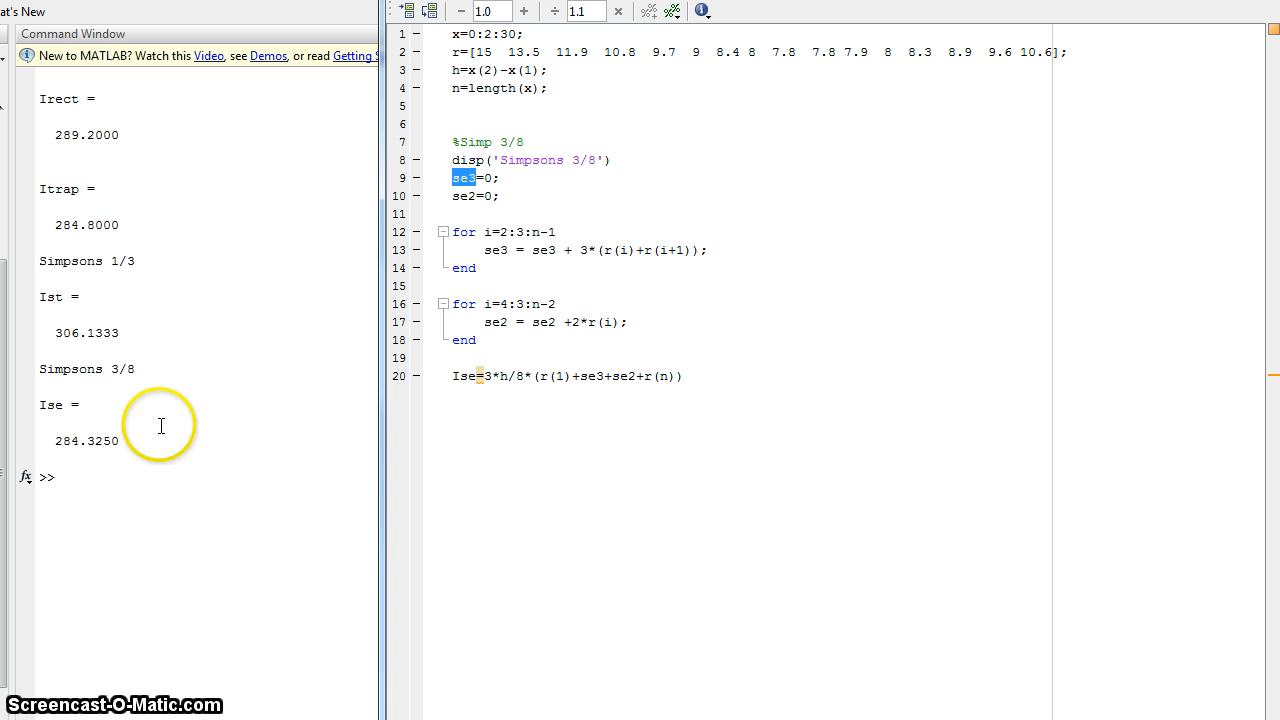
pyautogui.moveTo(106, 499)
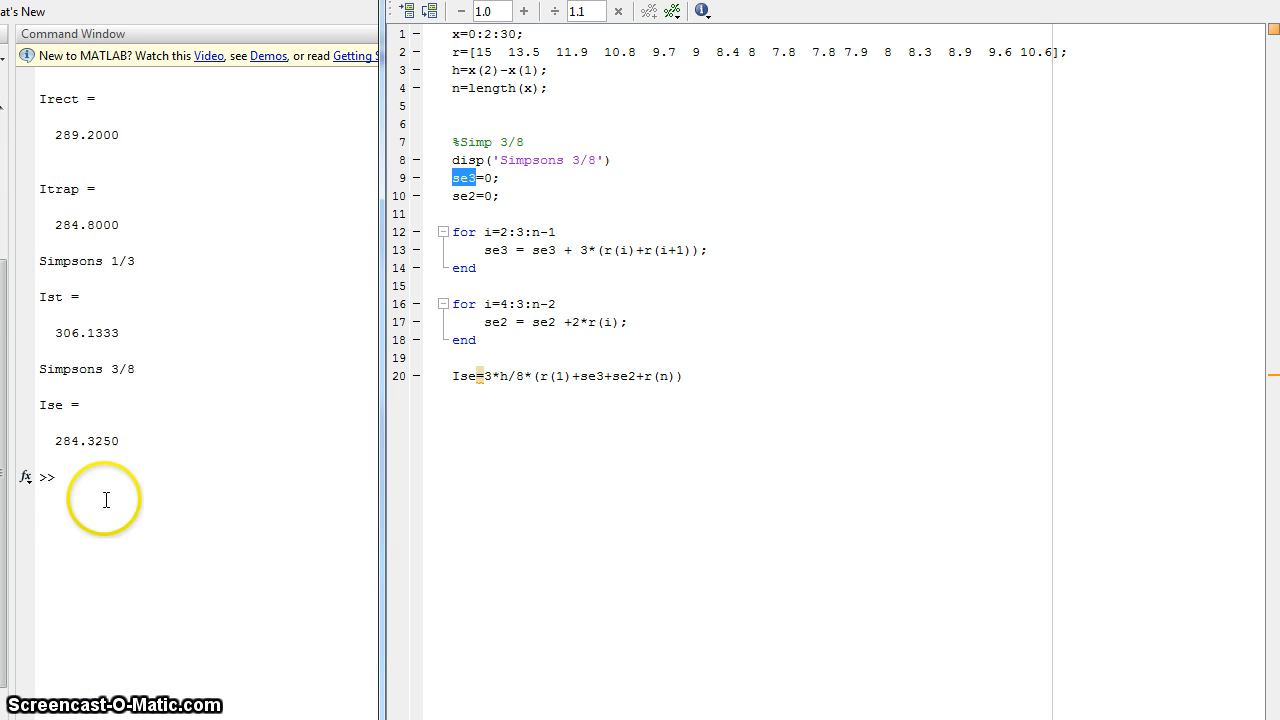
pyautogui.moveTo(668, 530)
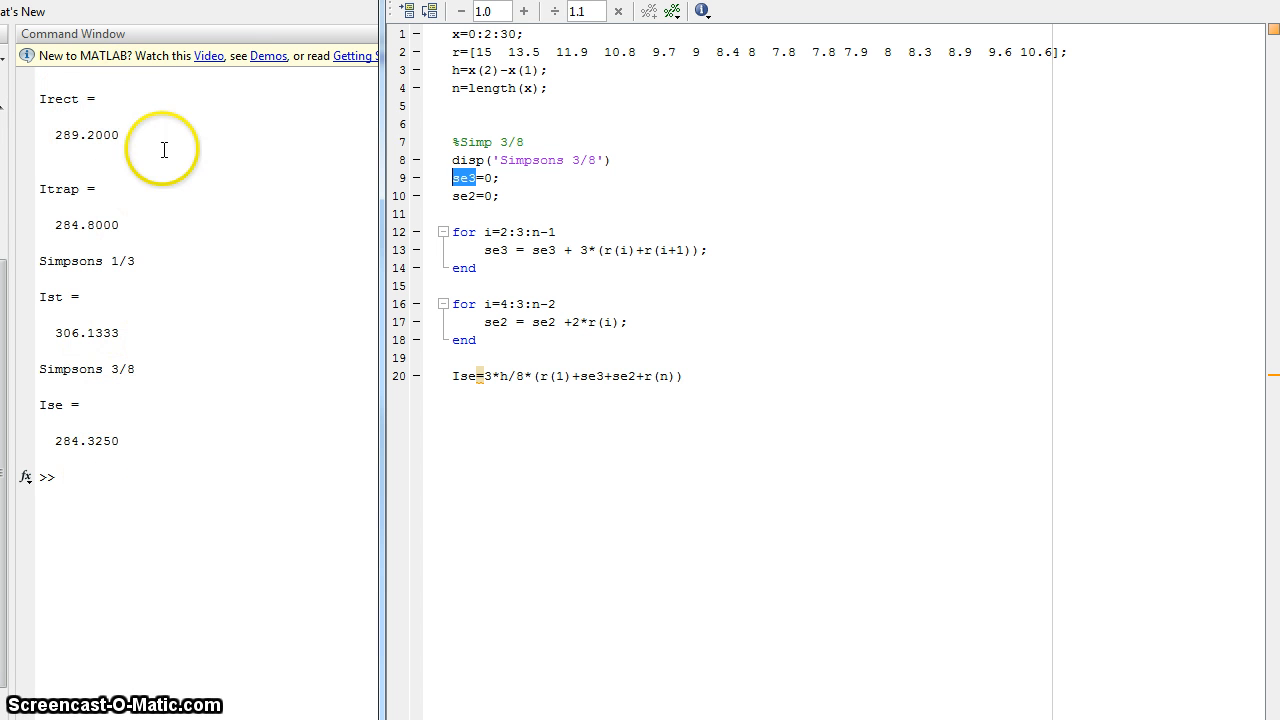
pyautogui.moveTo(240, 302)
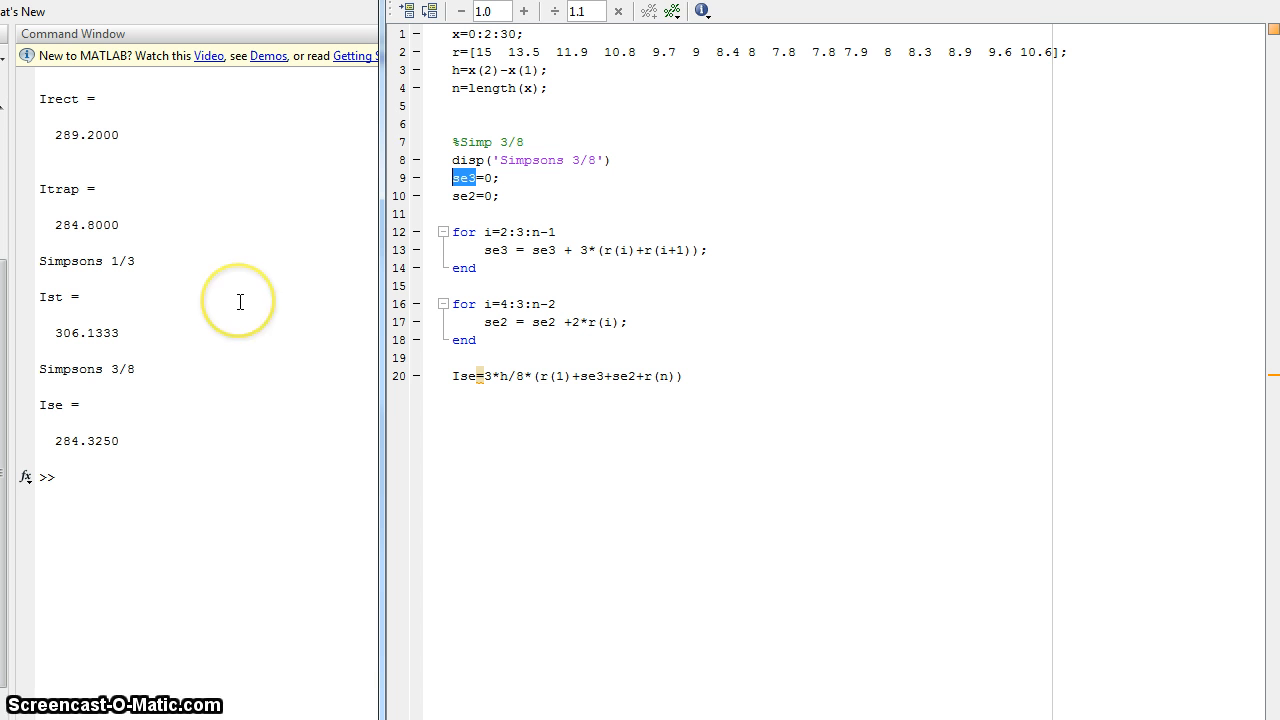
pyautogui.moveTo(240, 302)
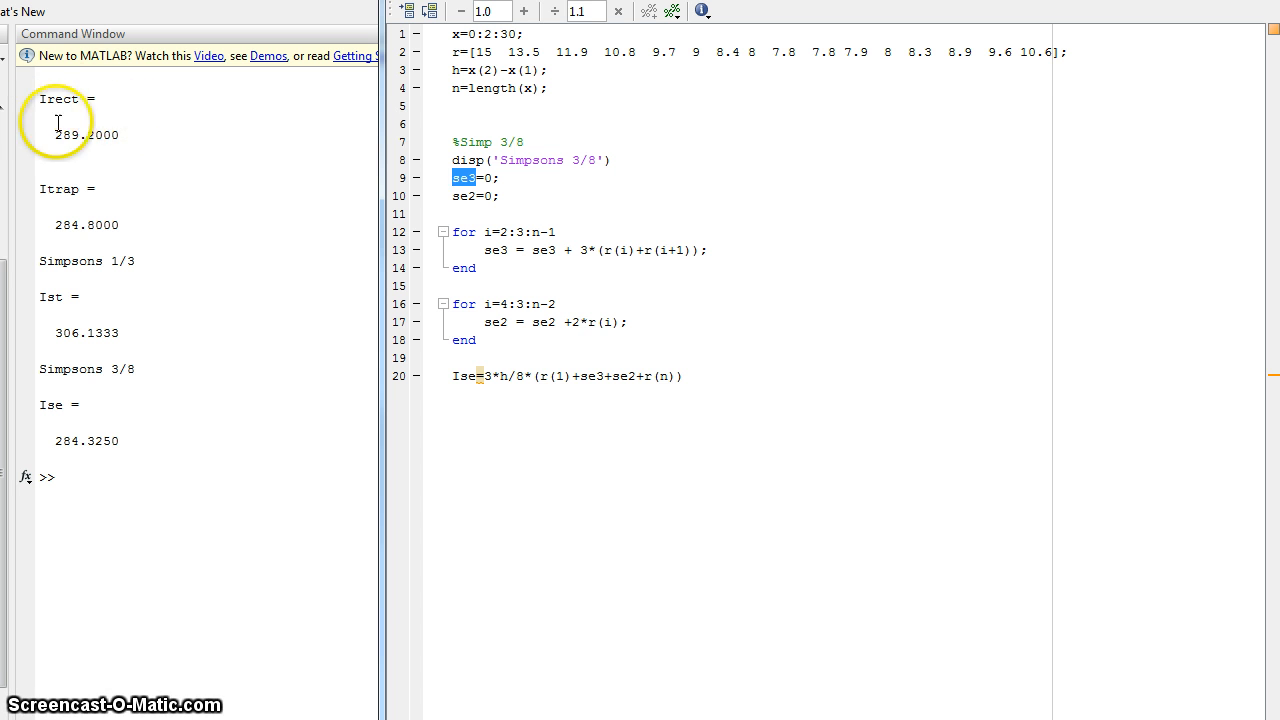
pyautogui.moveTo(155, 151)
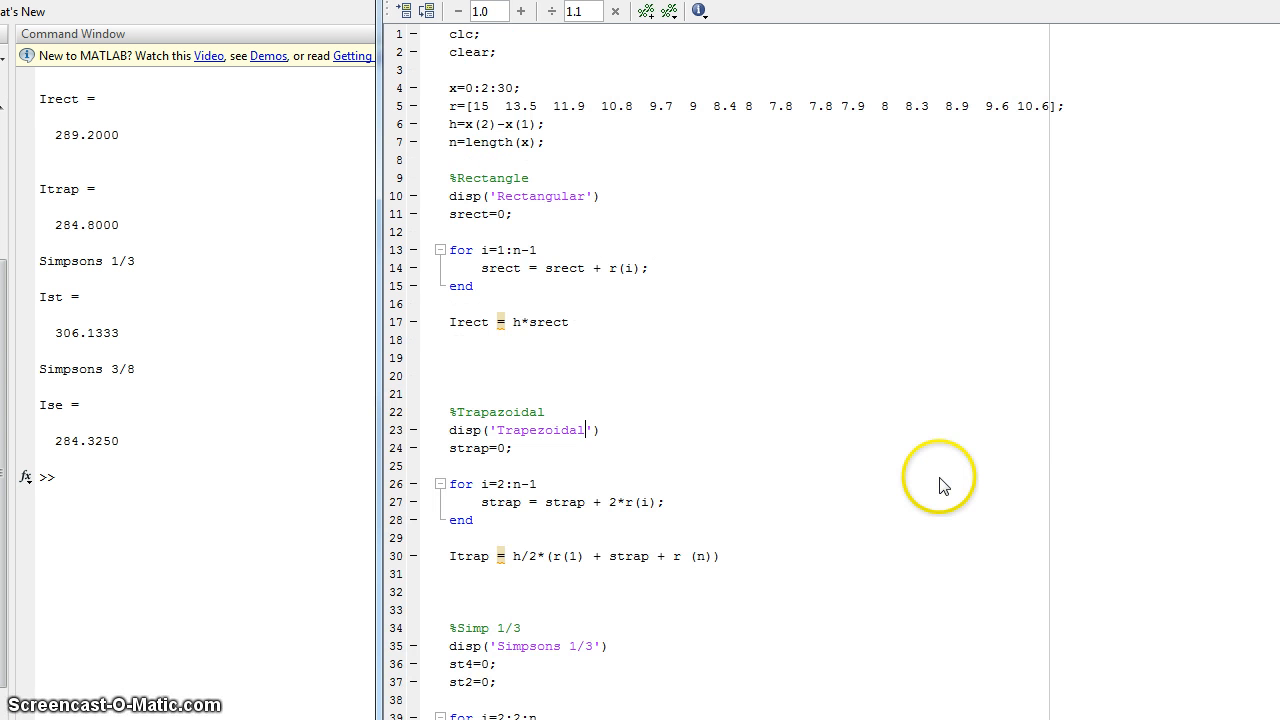
# Step: Scroll through the combined script's Rectangle, Trapazoidal, Simp 1/3 and Simp 3/8 sections
pyautogui.scroll(-3)
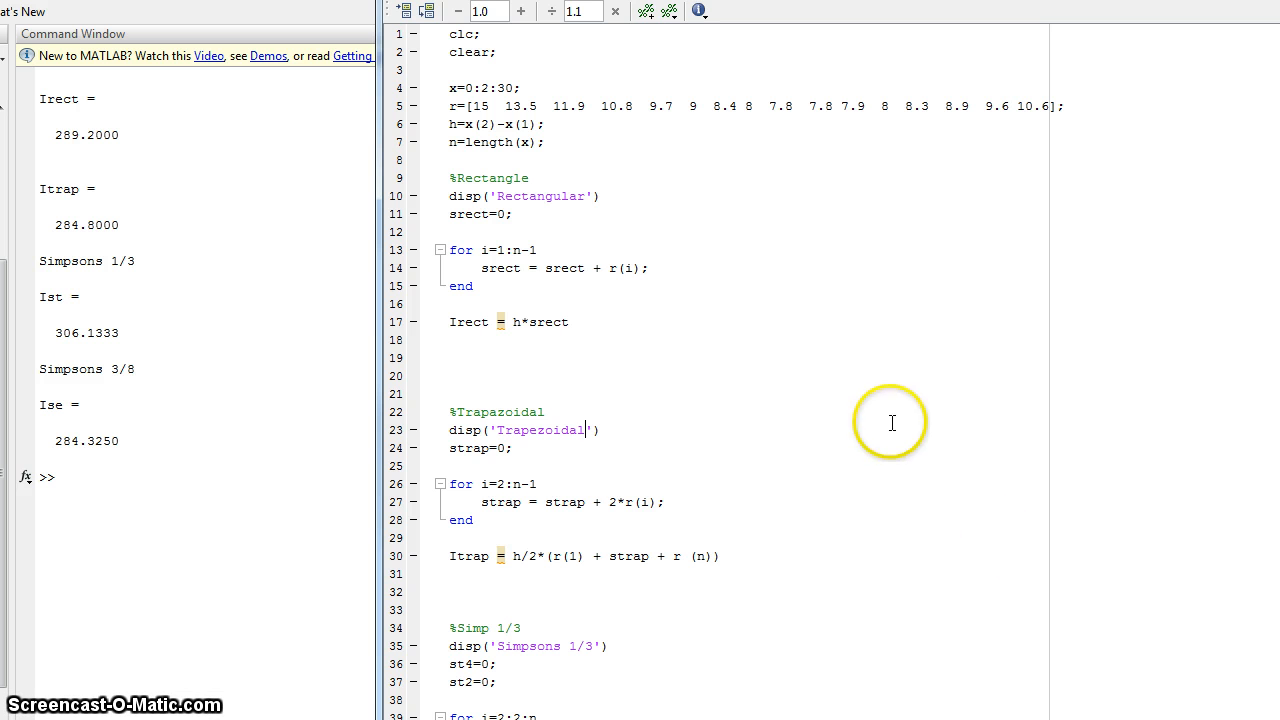
pyautogui.moveTo(695, 303)
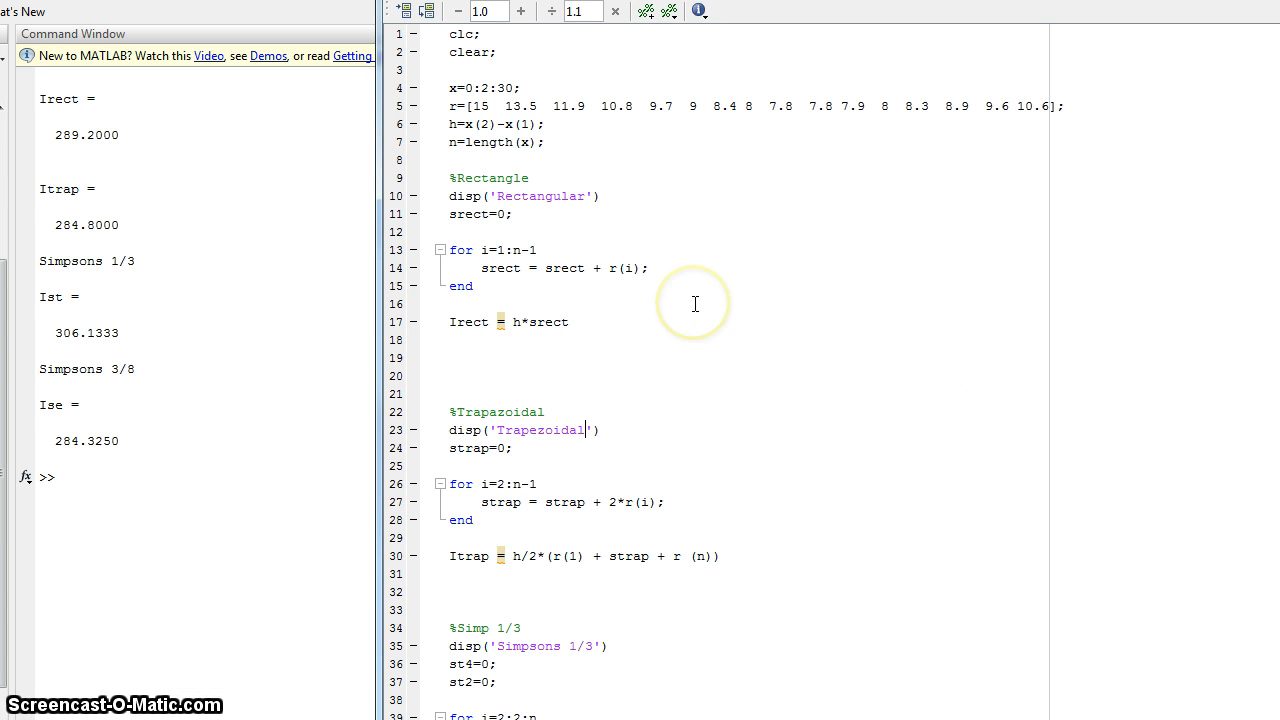
pyautogui.moveTo(754, 263)
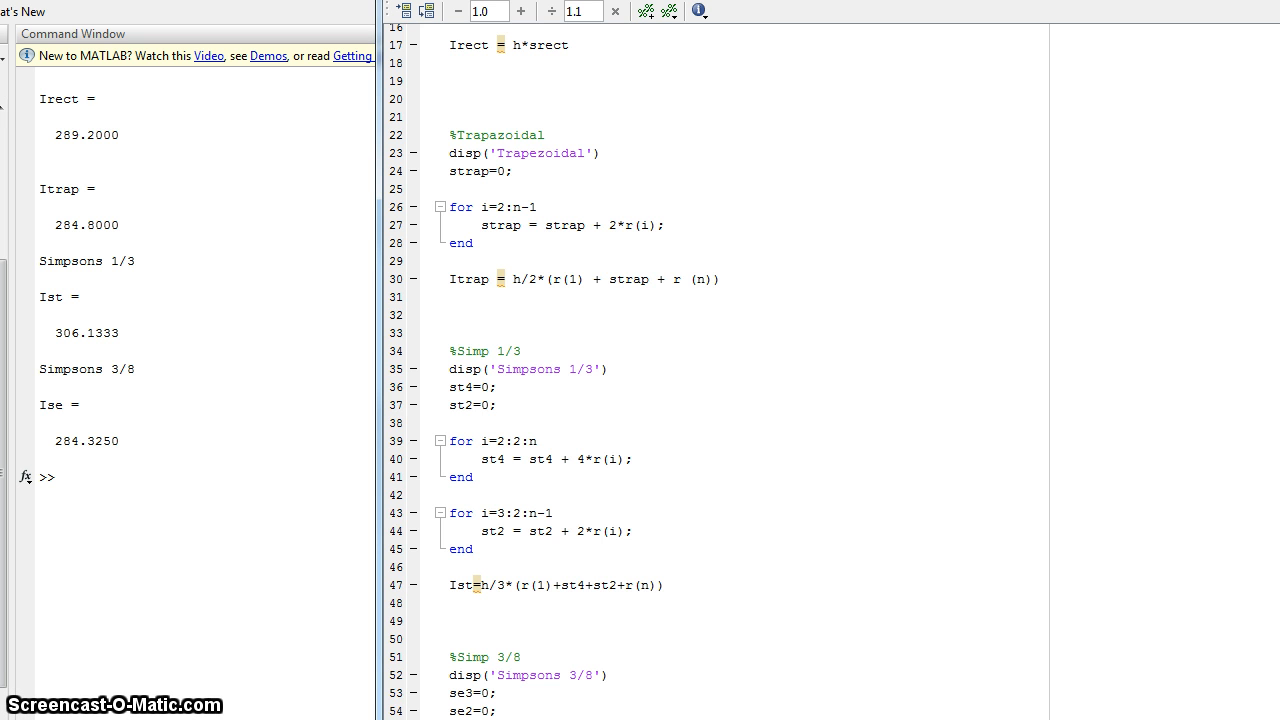
pyautogui.scroll(-3)
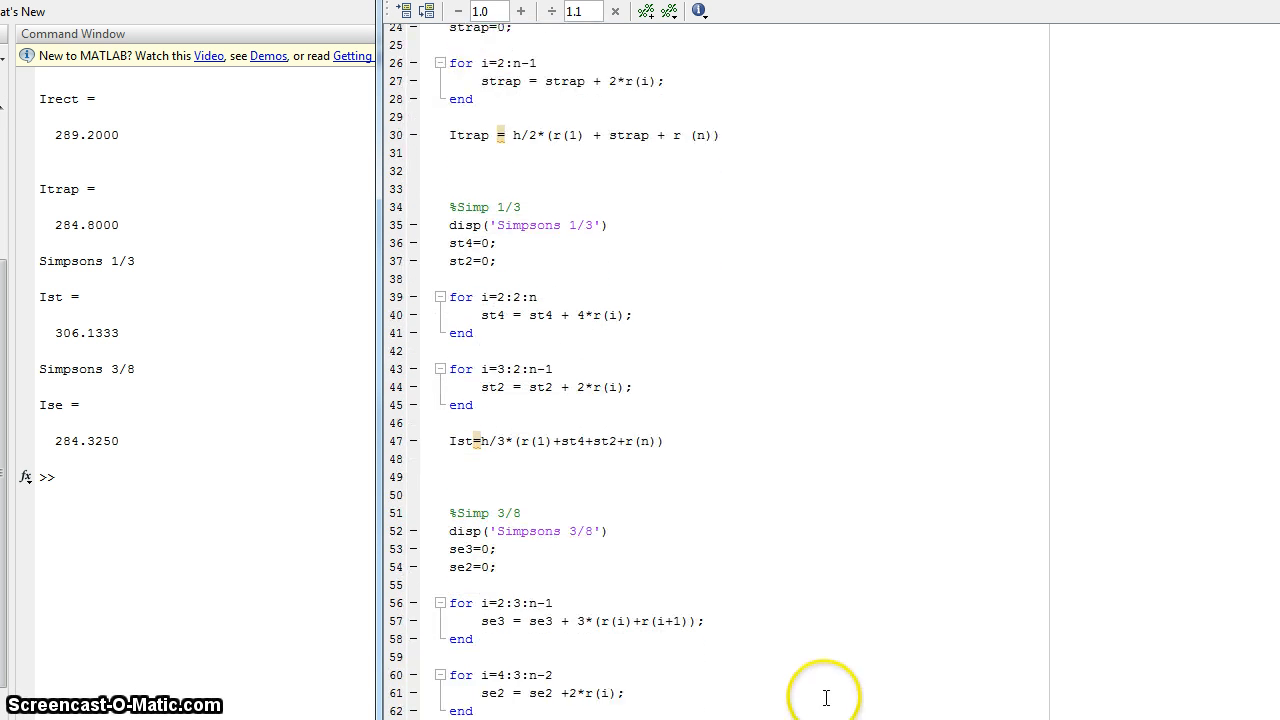
pyautogui.scroll(-3)
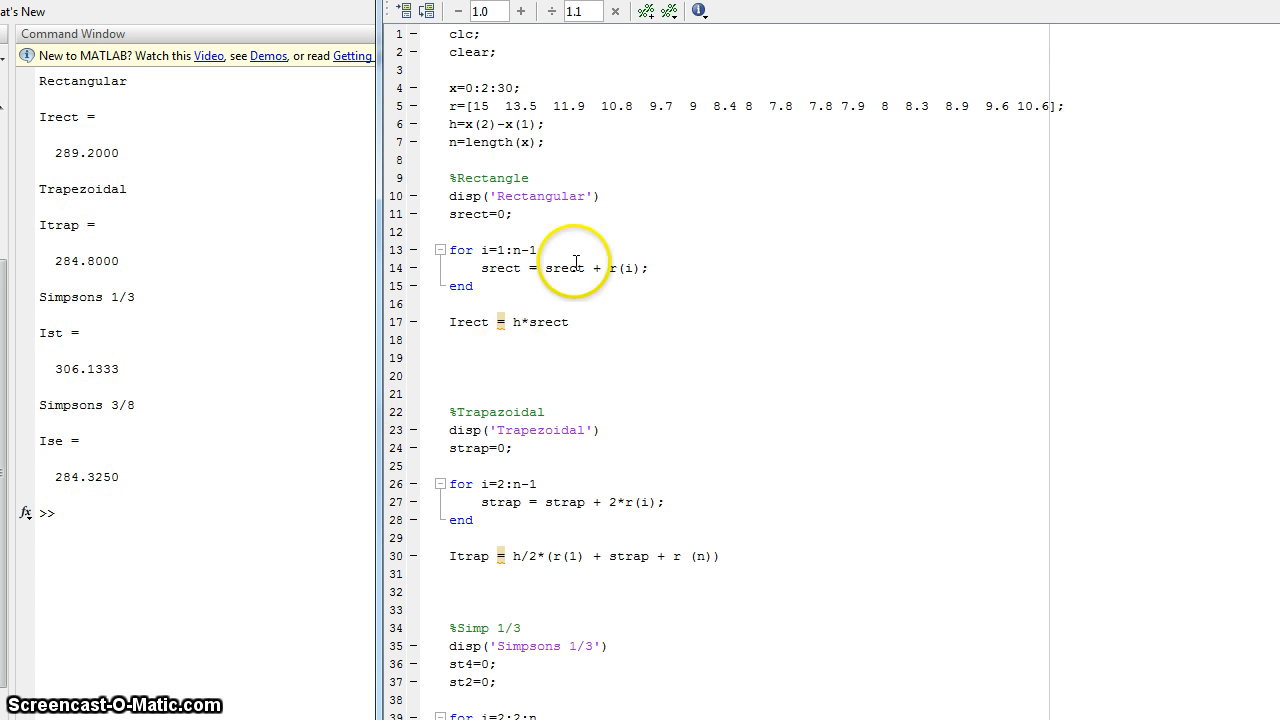
# Step: Scroll through the combined script to review the labelled Irect, Itrap, Ist and Ise results
pyautogui.scroll(-3)
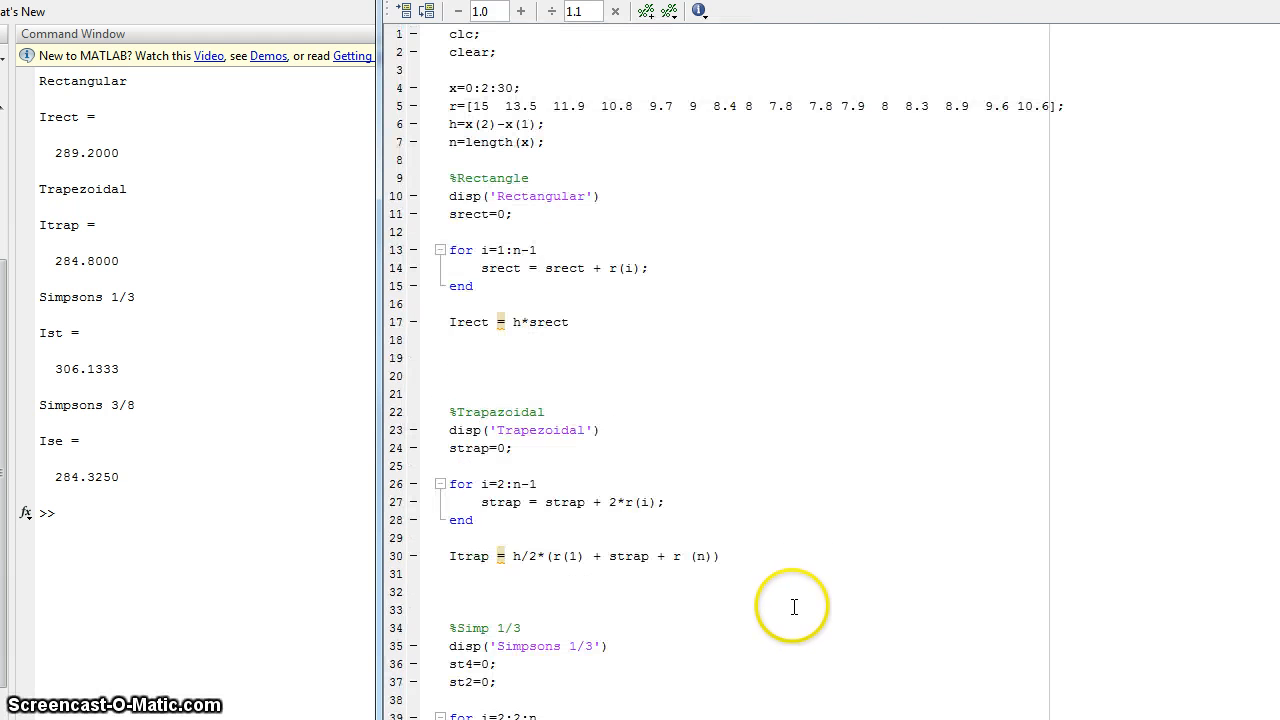
pyautogui.moveTo(705, 389)
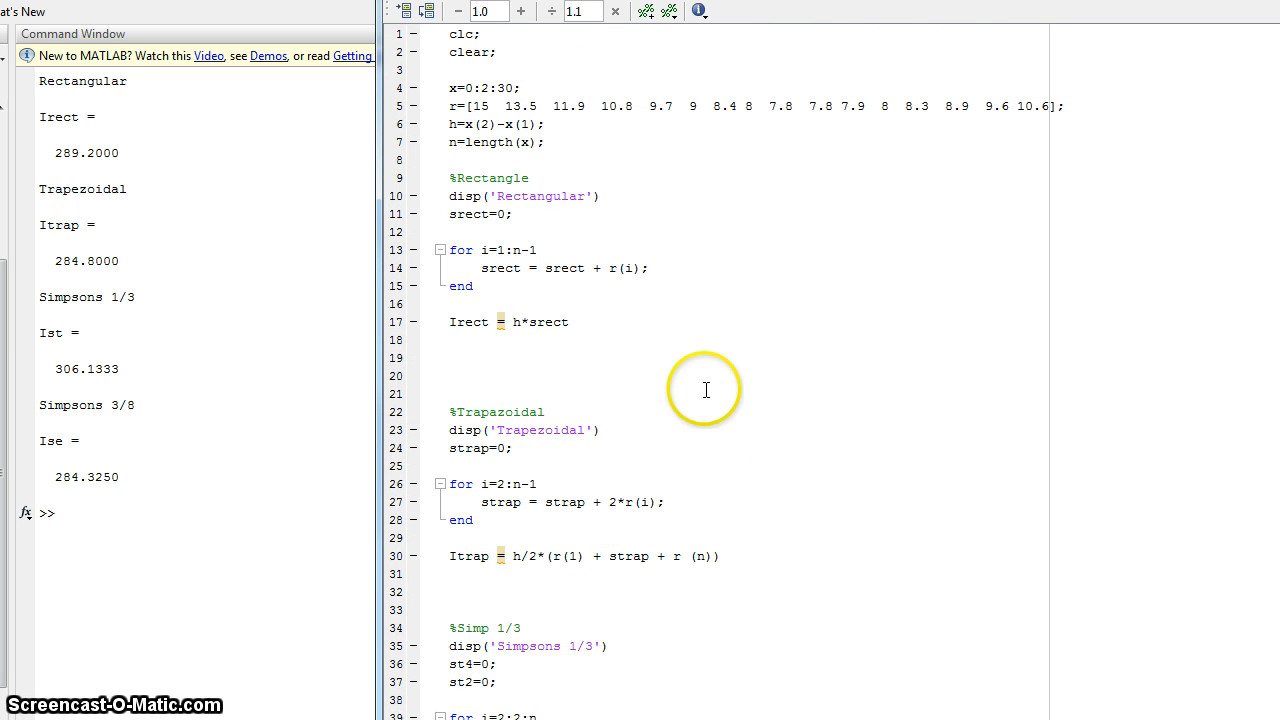
pyautogui.scroll(-3)
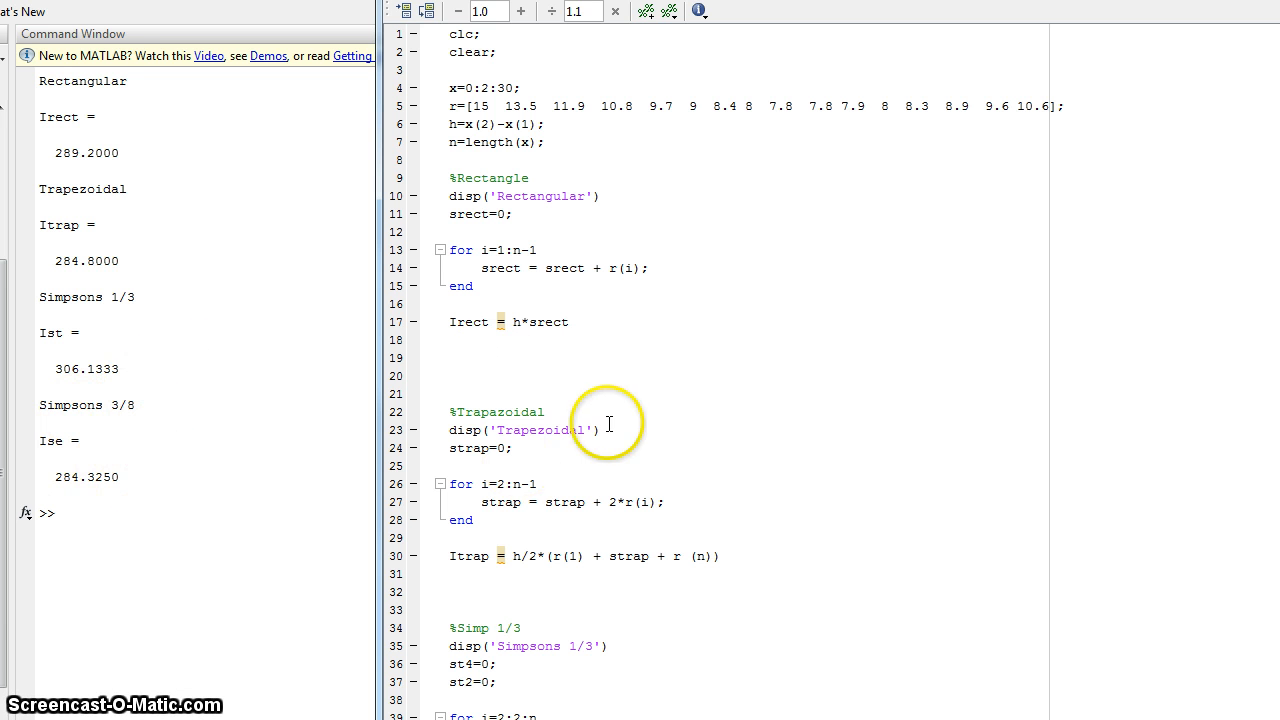
pyautogui.scroll(-3)
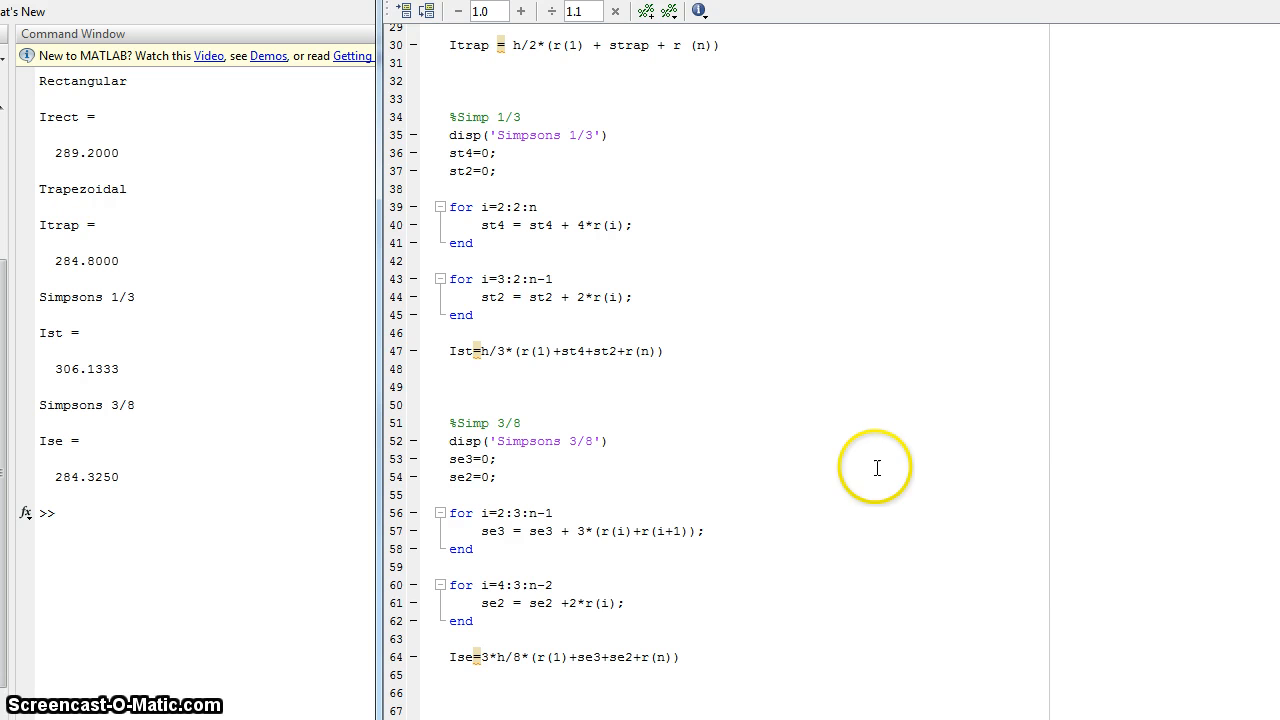